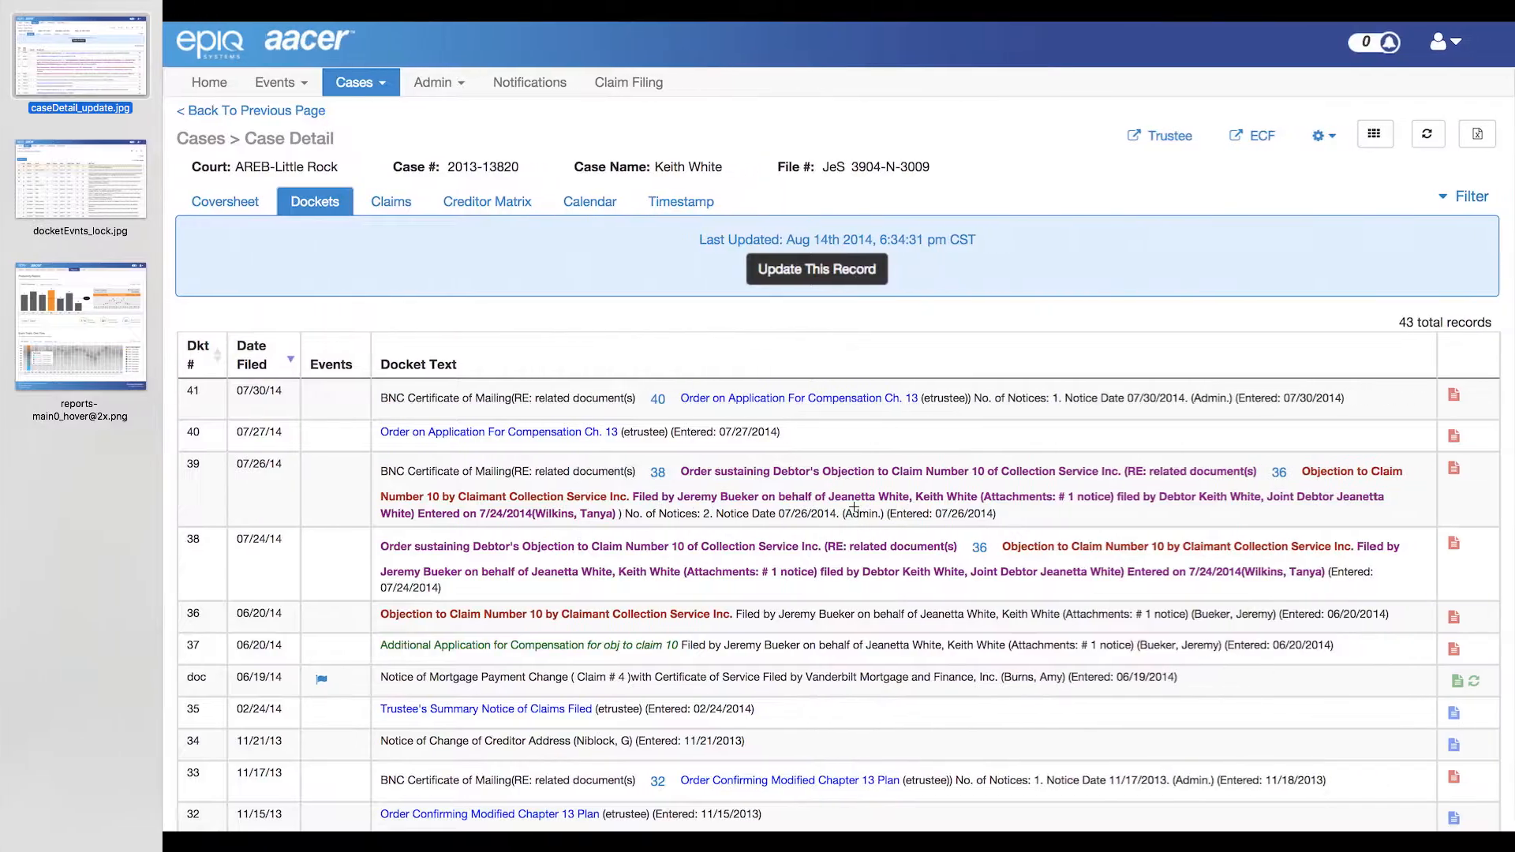
pyautogui.moveTo(927, 742)
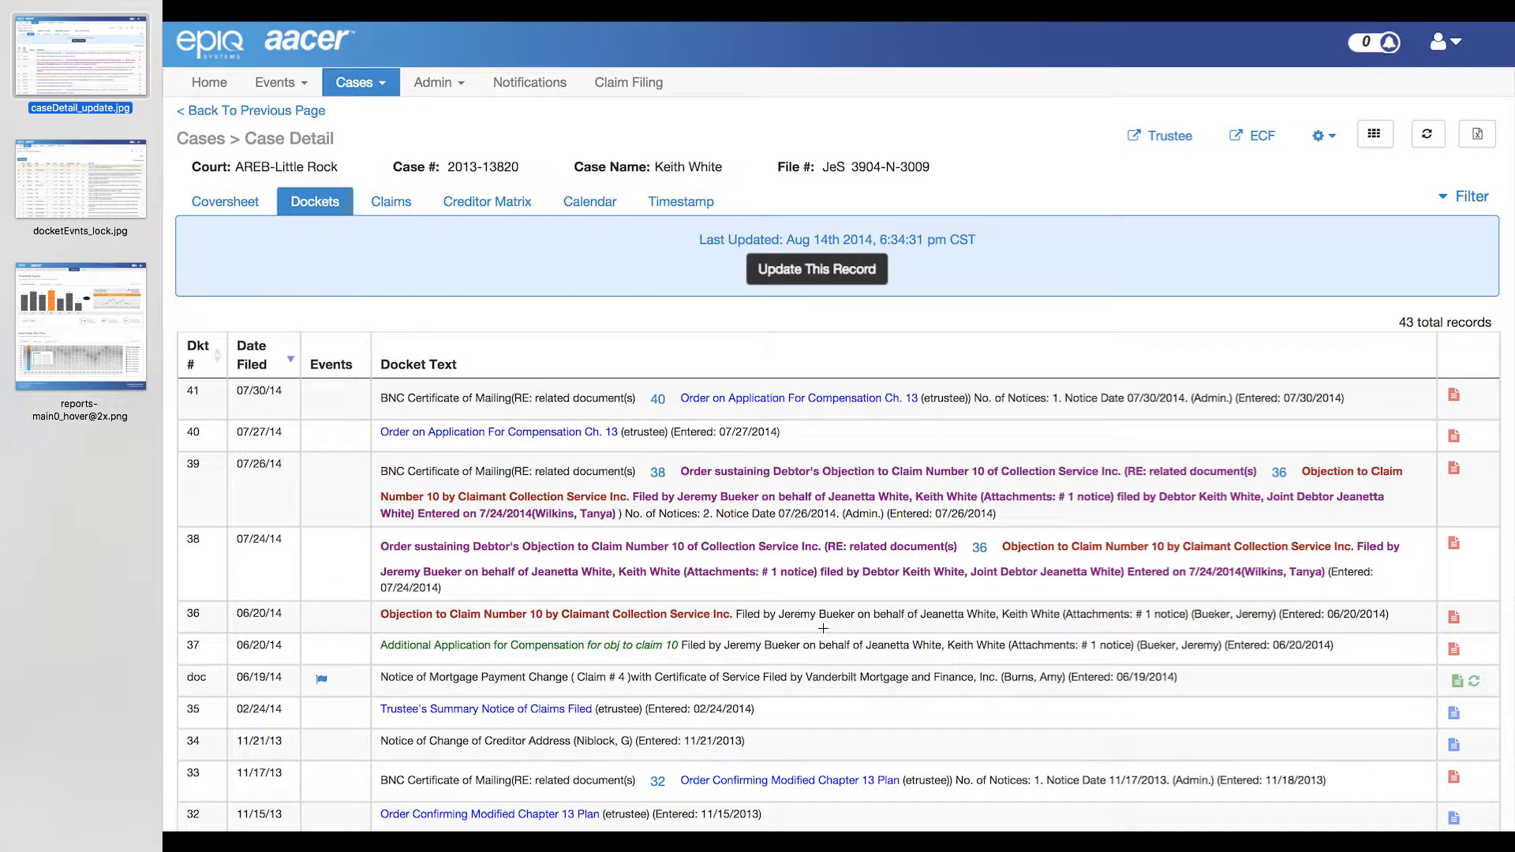
pyautogui.moveTo(720, 510)
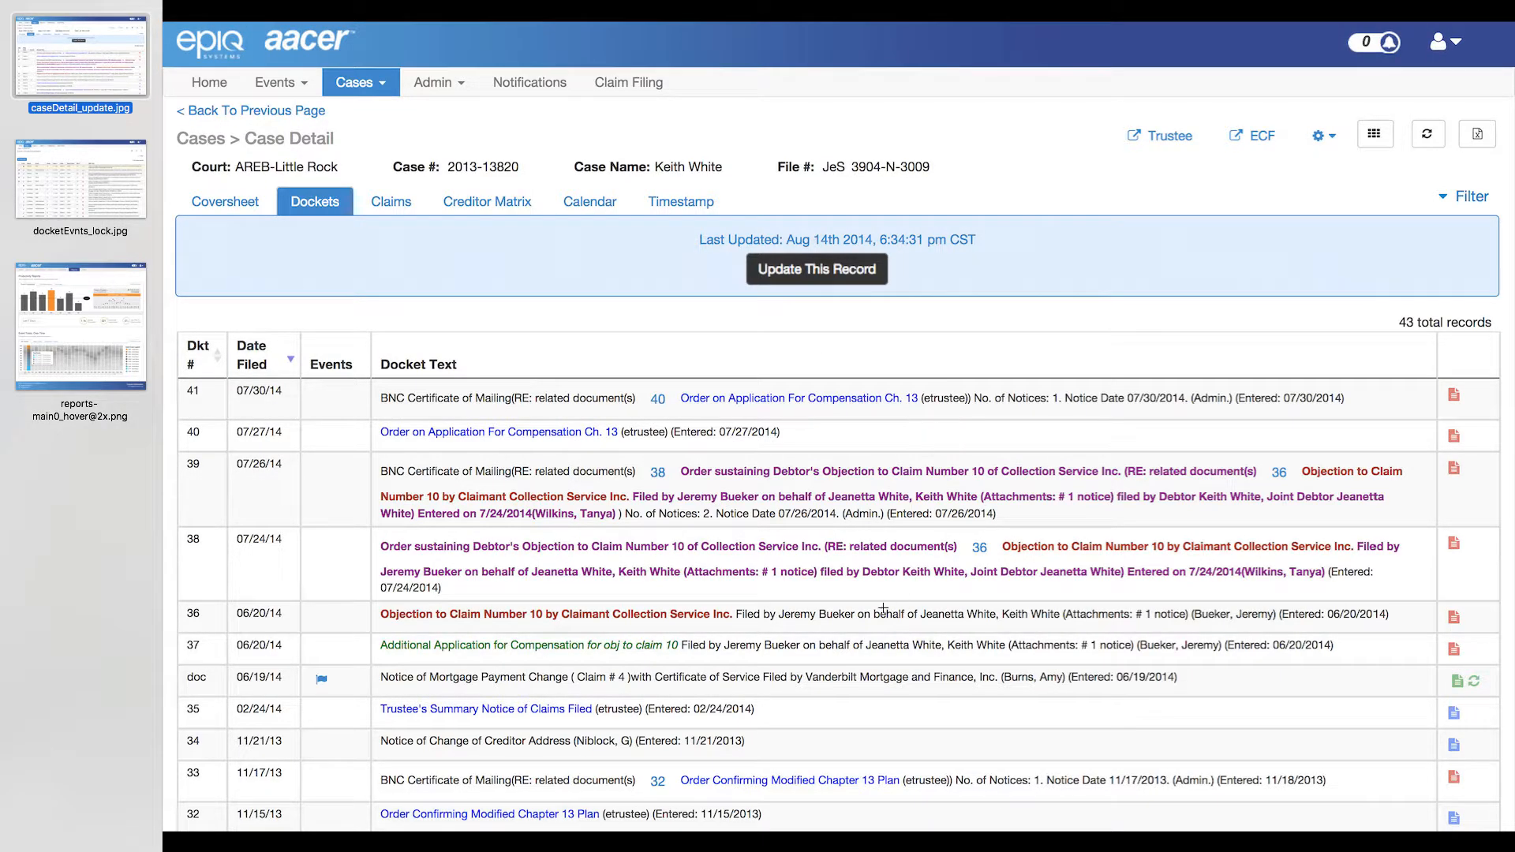
pyautogui.moveTo(728, 604)
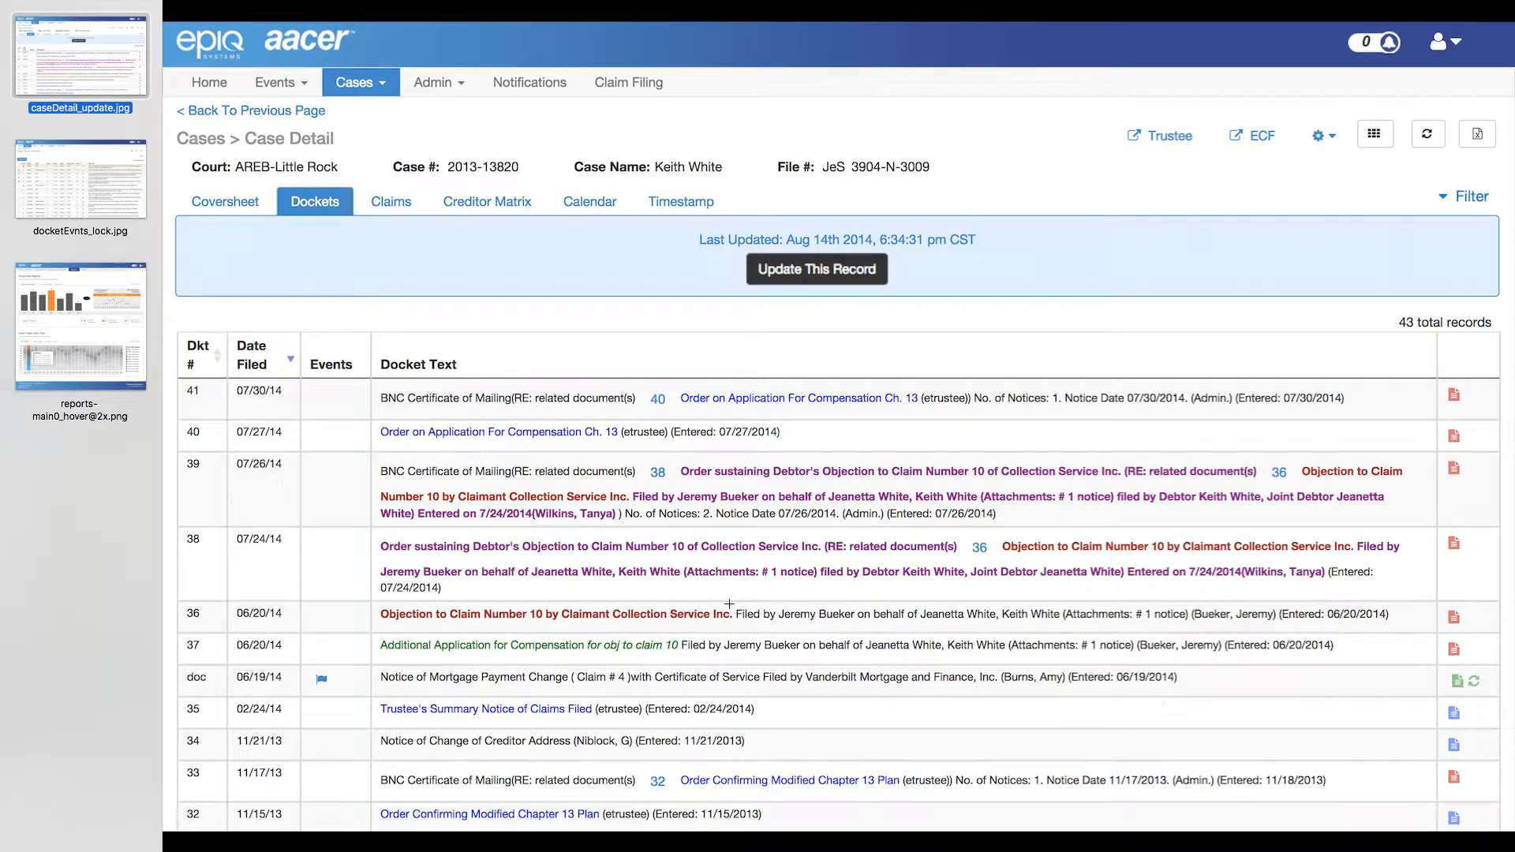
pyautogui.moveTo(43, 193)
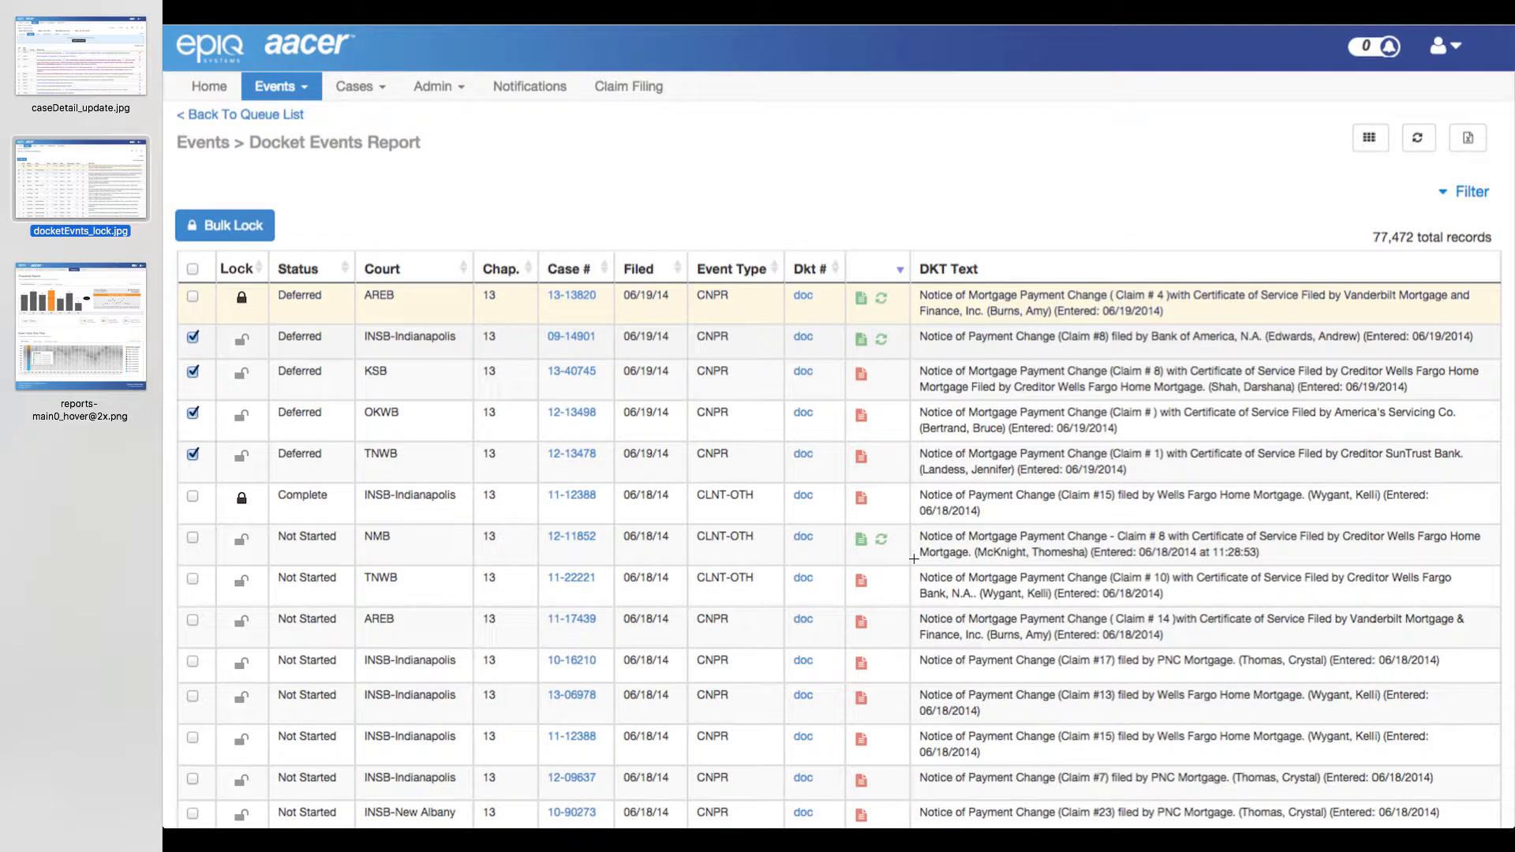
pyautogui.moveTo(1212, 461)
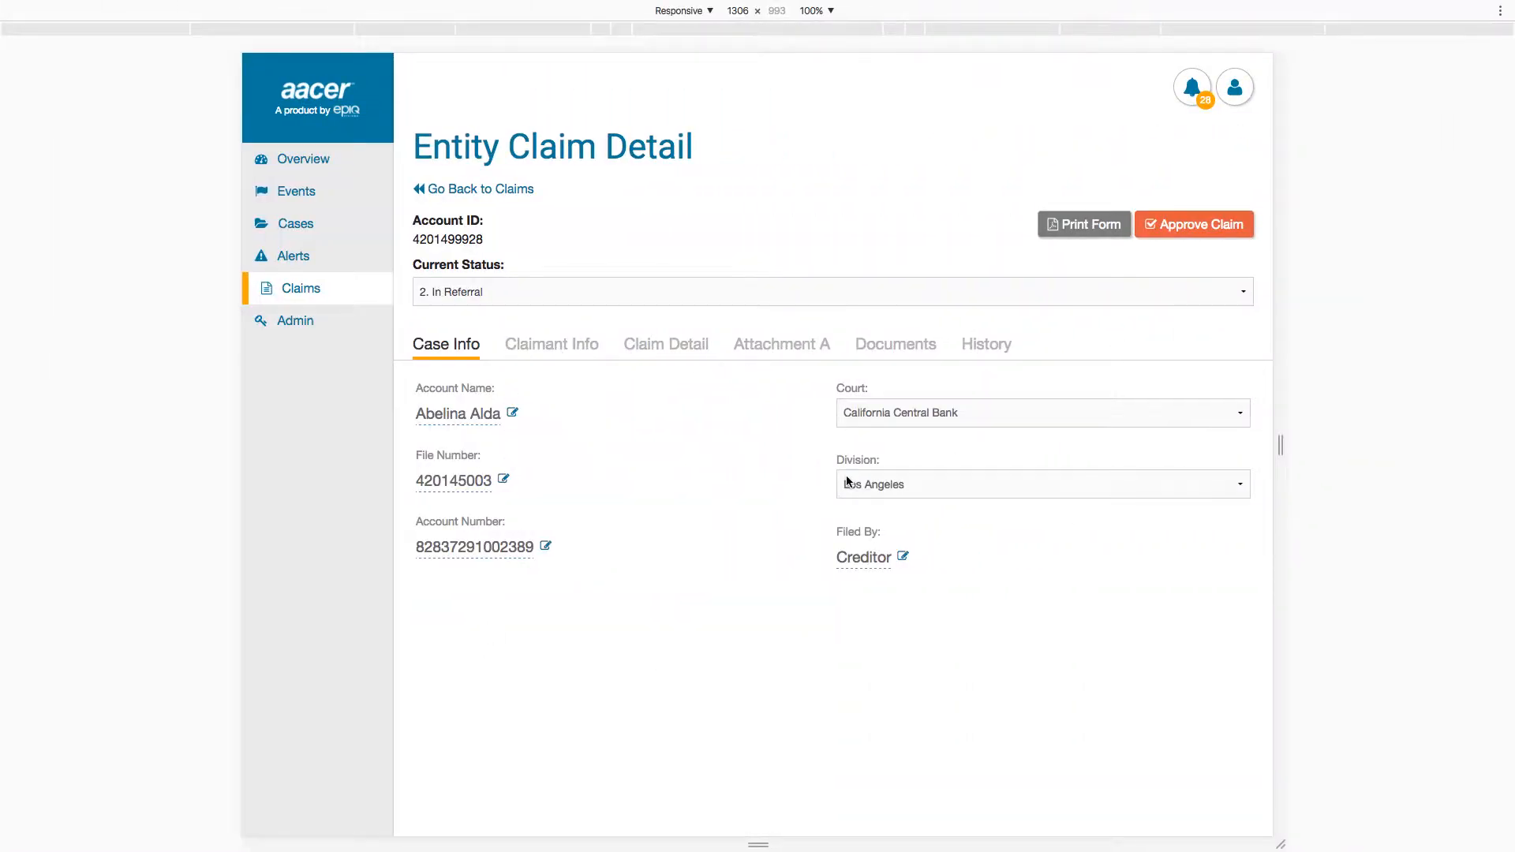
pyautogui.moveTo(524, 359)
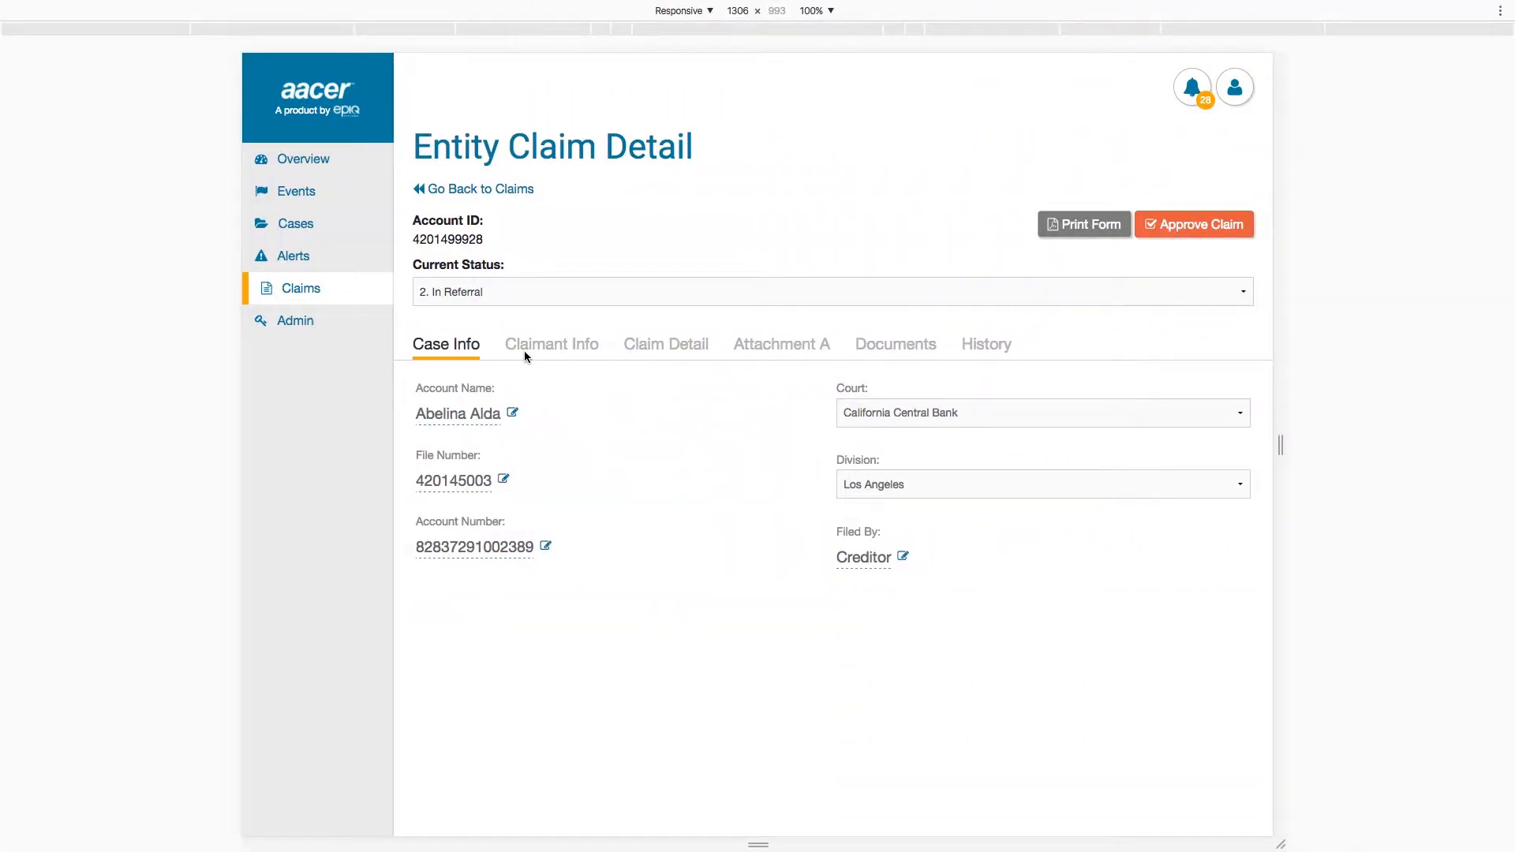
pyautogui.moveTo(1311, 456)
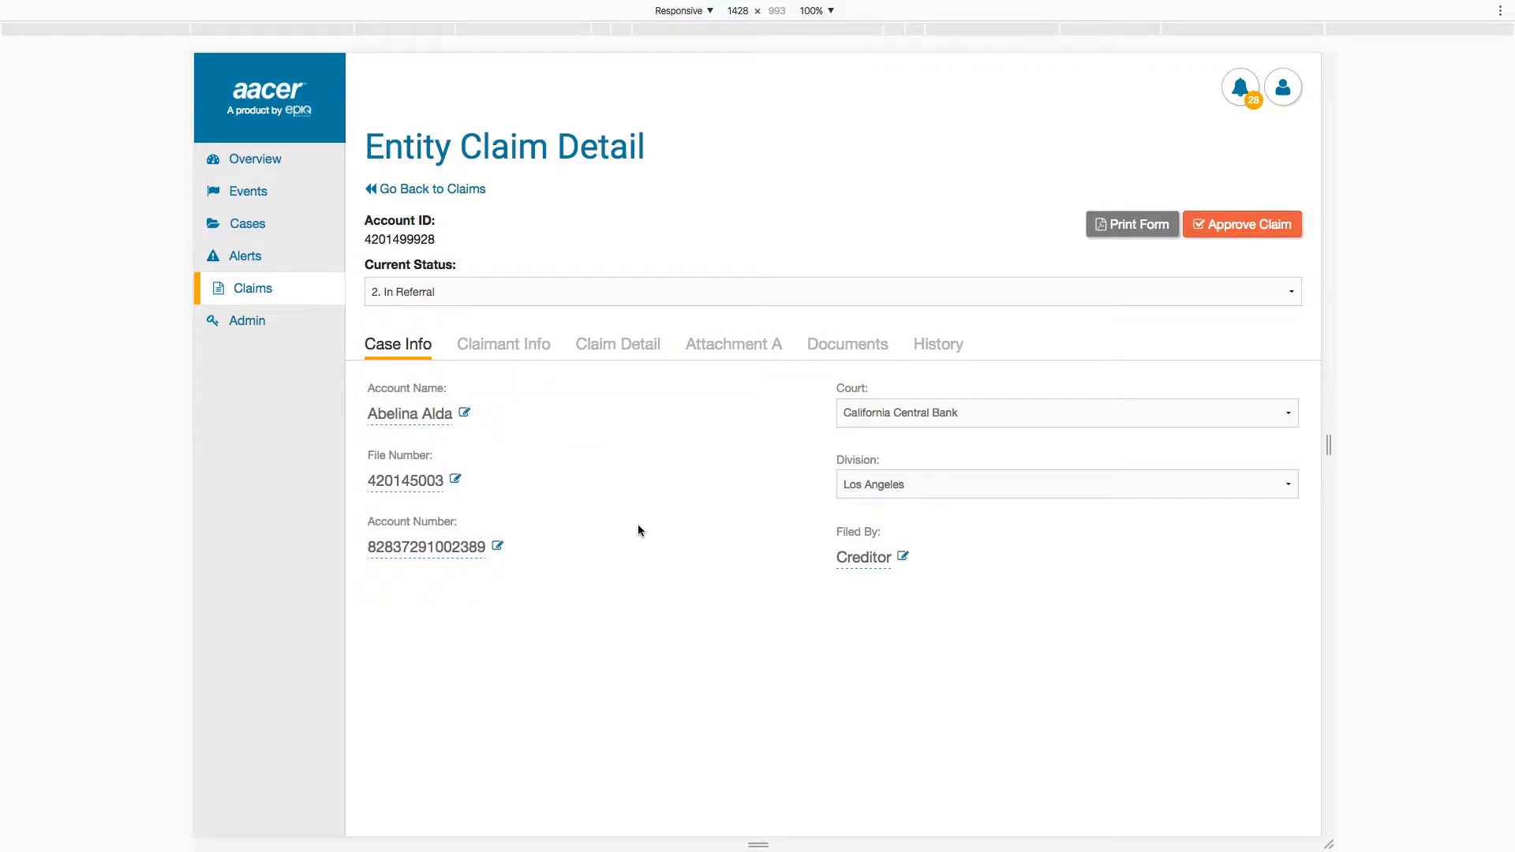
# Review Claim Detail and Attachment A, correcting the principal due to $1,543.73 and saving.
pyautogui.click(502, 344)
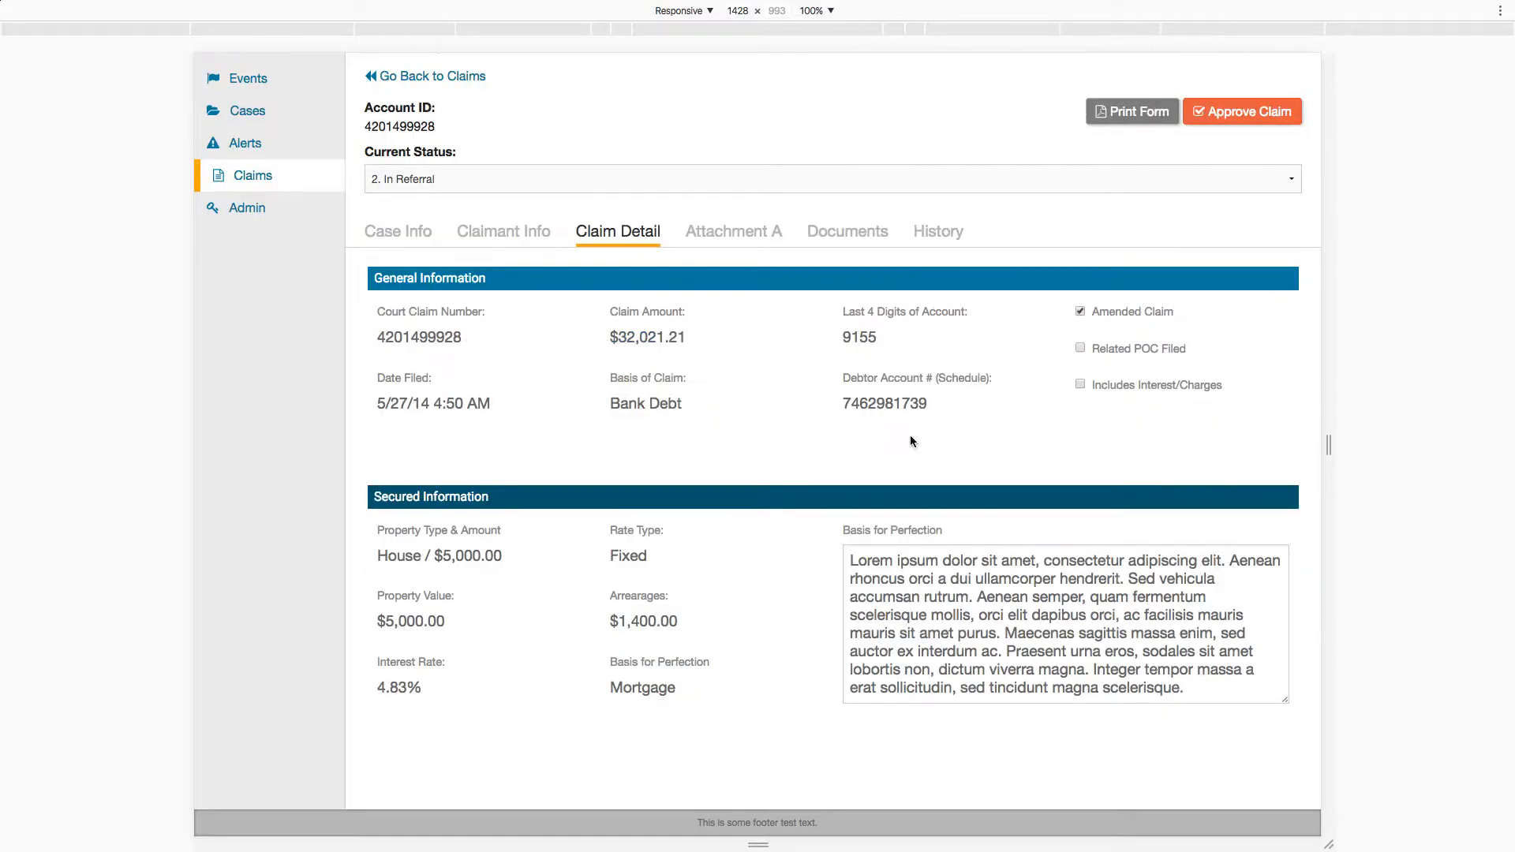
pyautogui.click(732, 230)
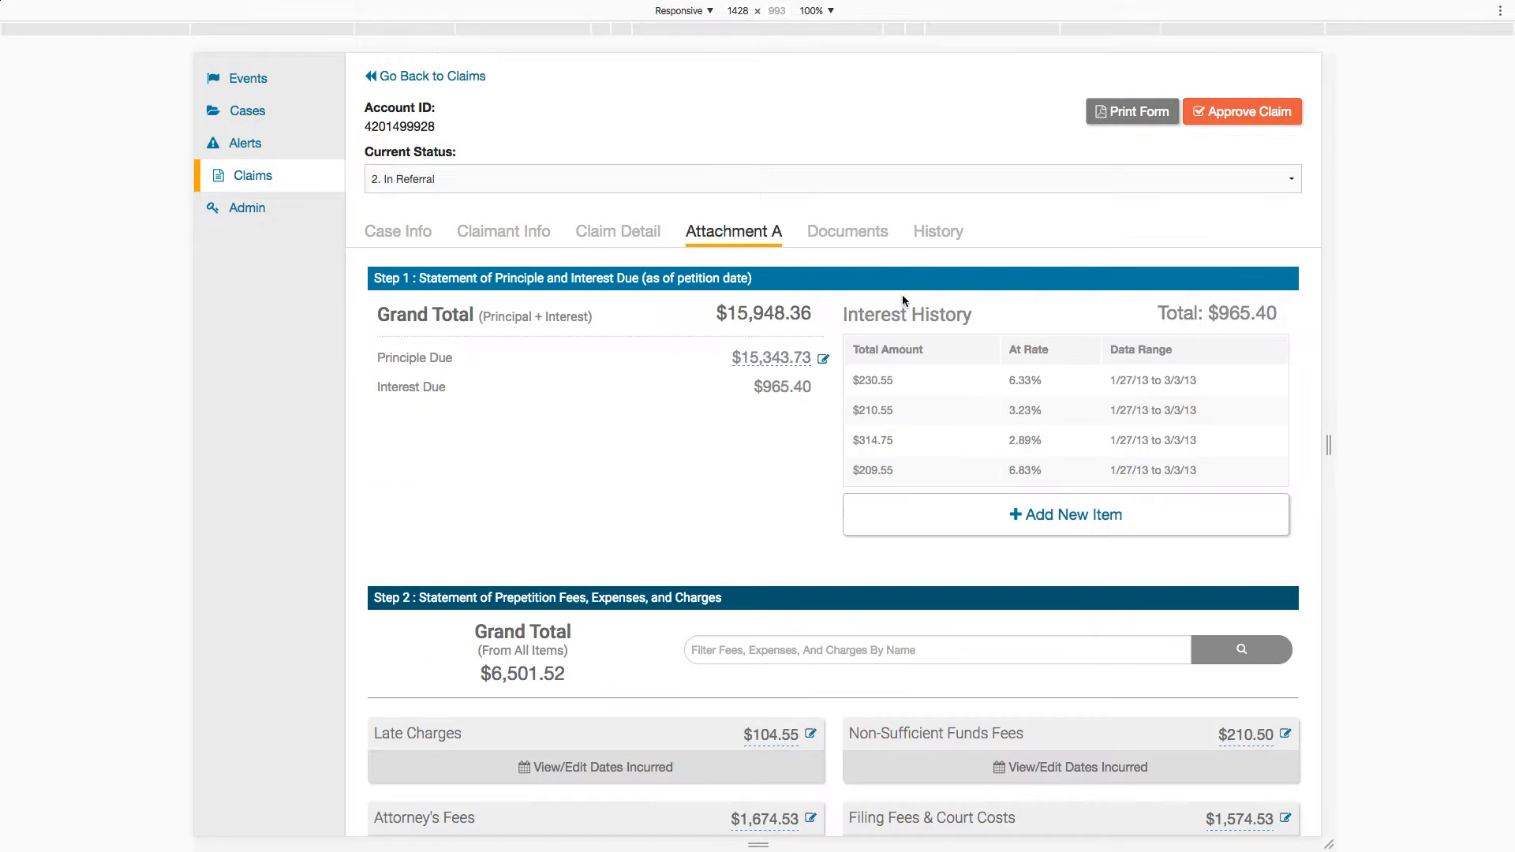
pyautogui.scroll(-3)
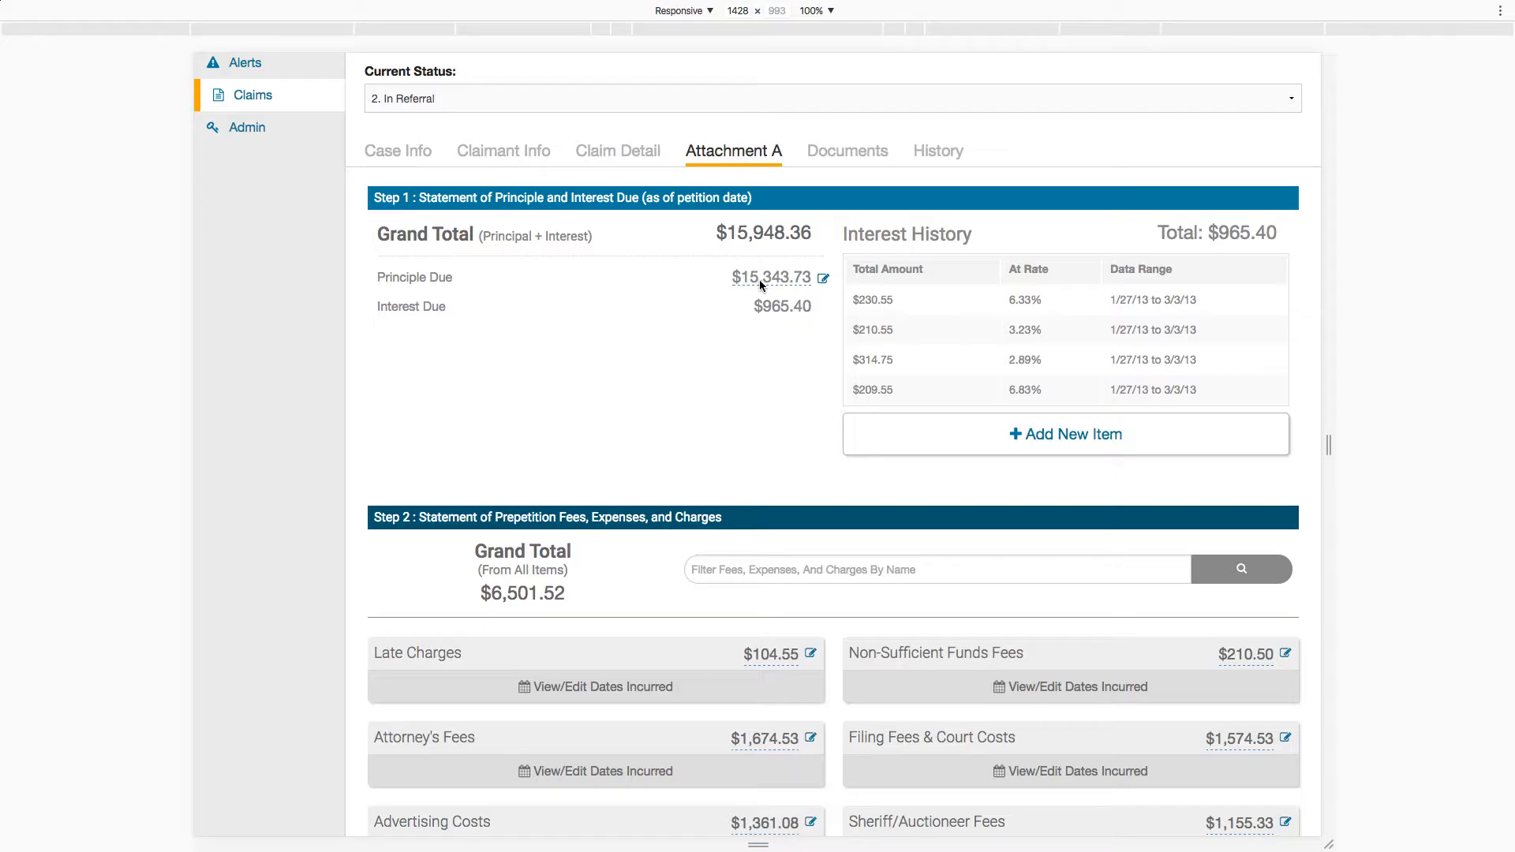
pyautogui.click(823, 278)
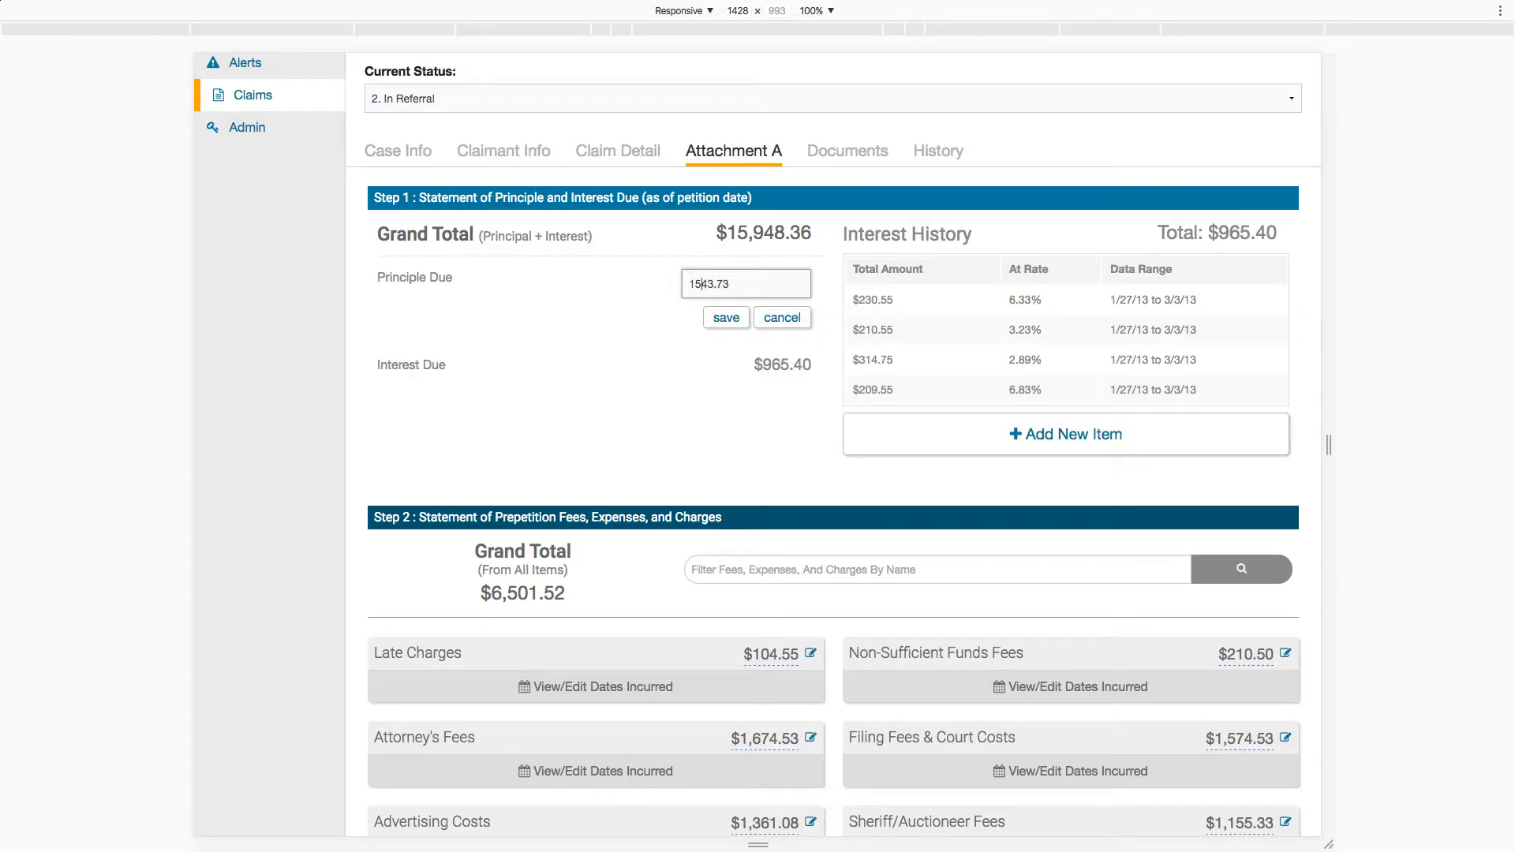
pyautogui.click(724, 318)
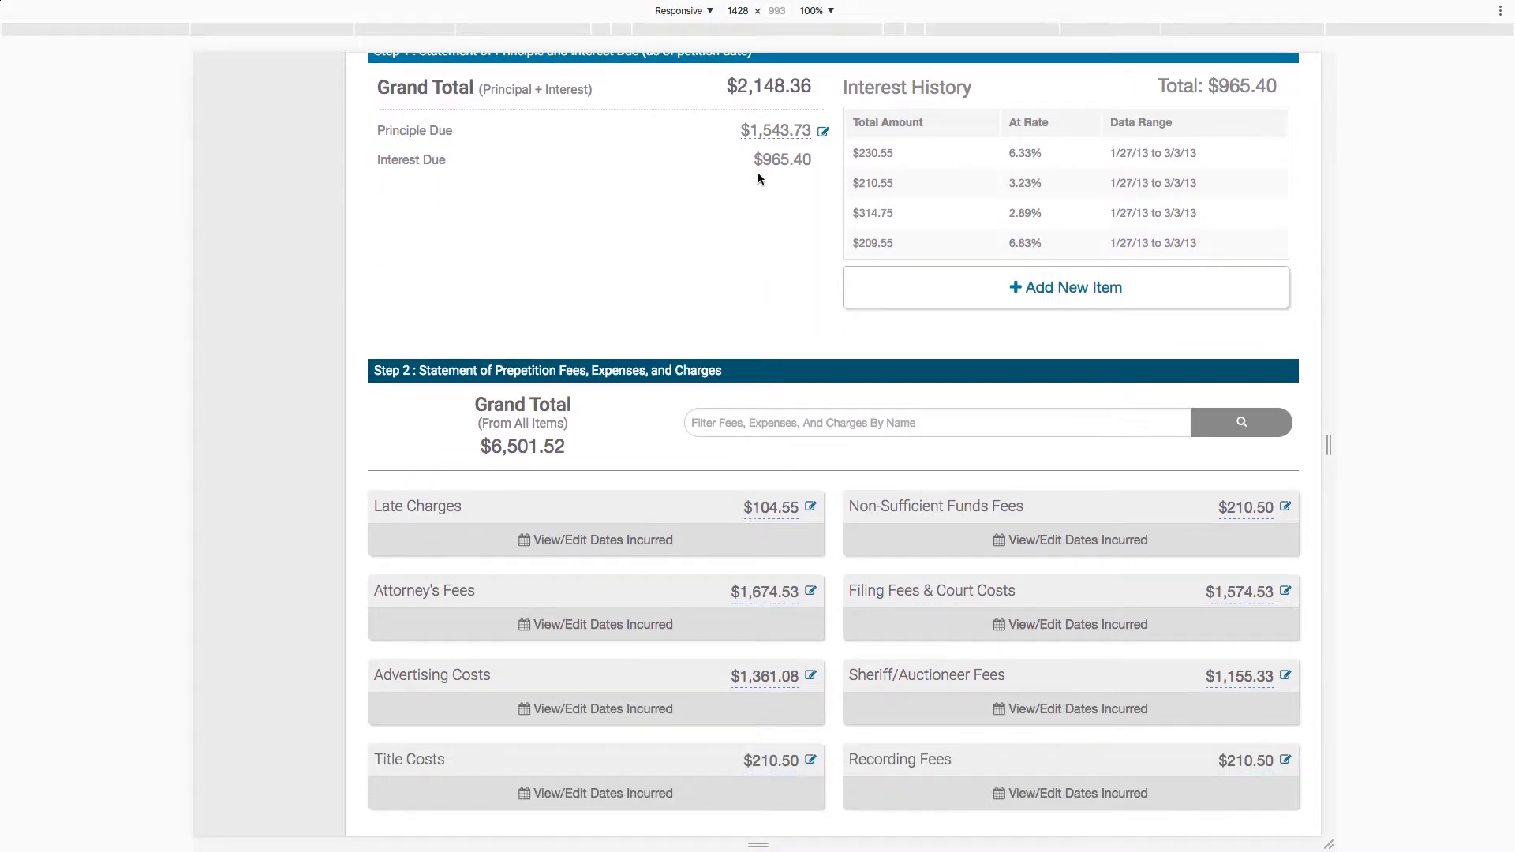
pyautogui.scroll(3)
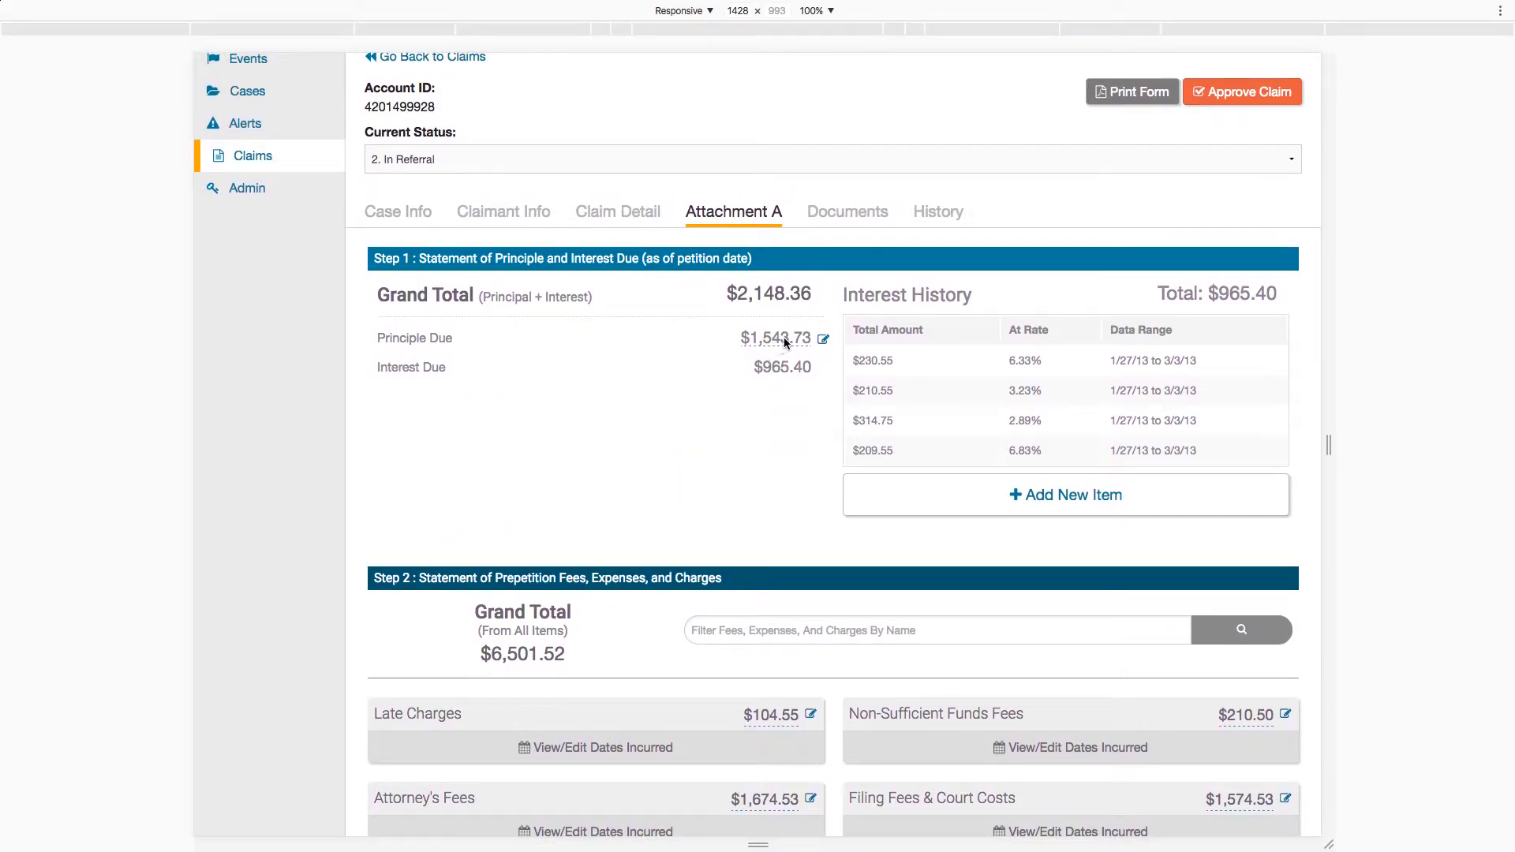
pyautogui.moveTo(989, 519)
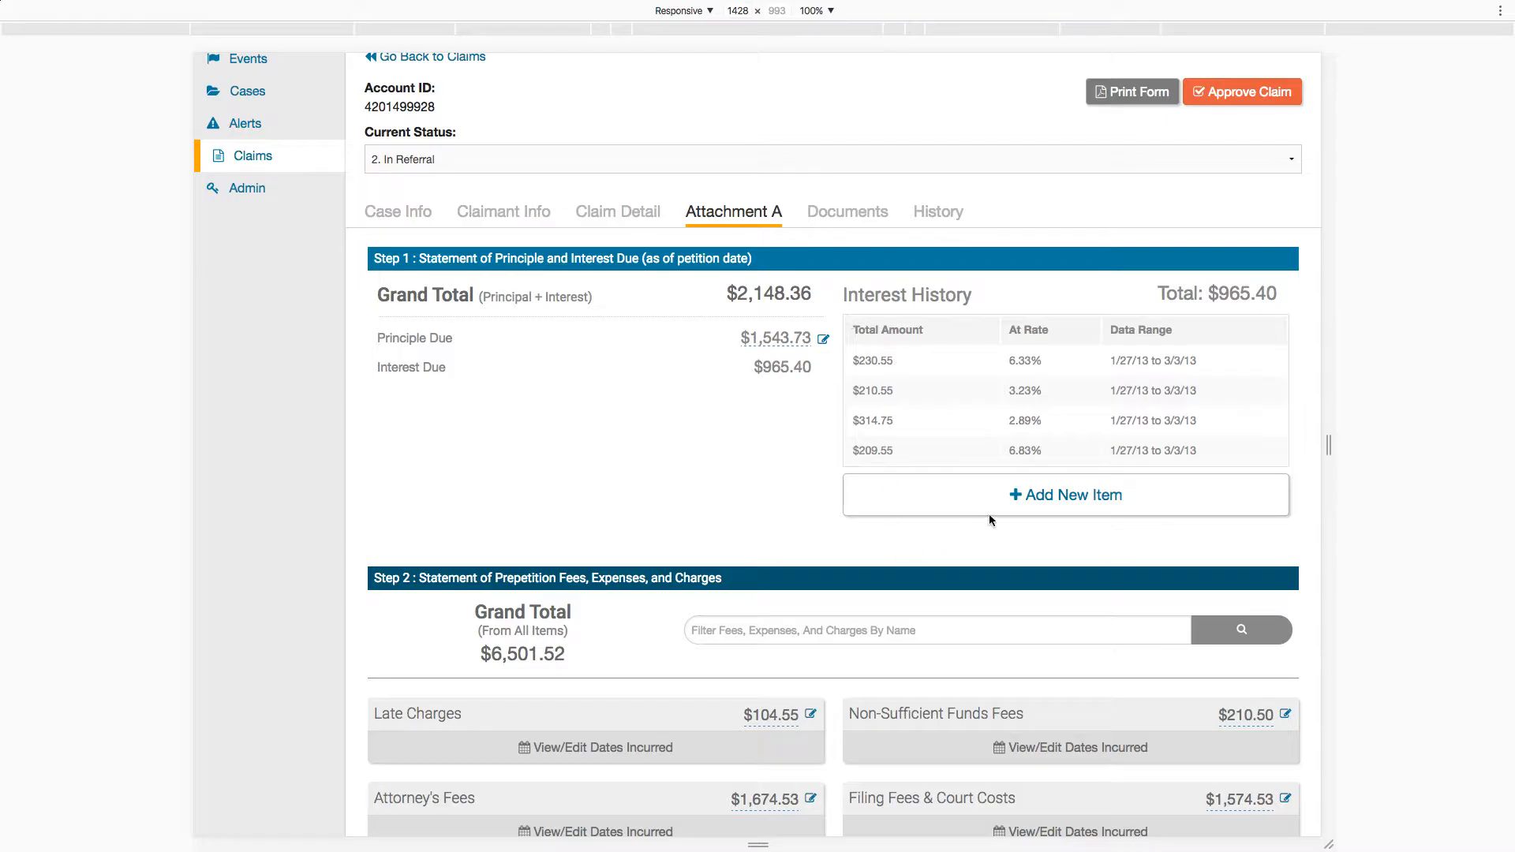
# Browse the rest of the claim and view its uploaded documents and file requests.
pyautogui.scroll(-3)
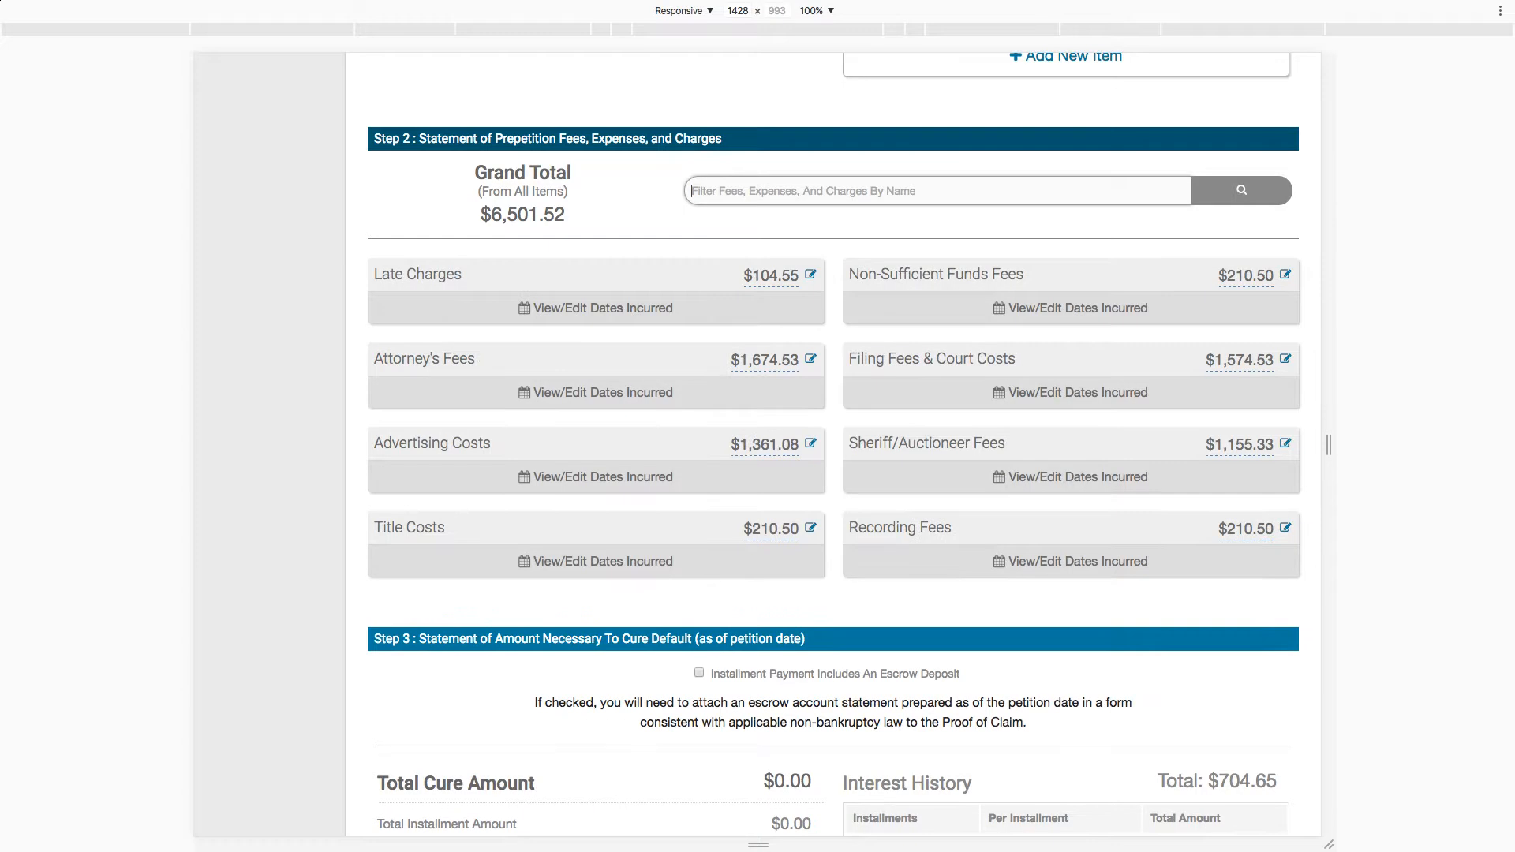
pyautogui.scroll(-3)
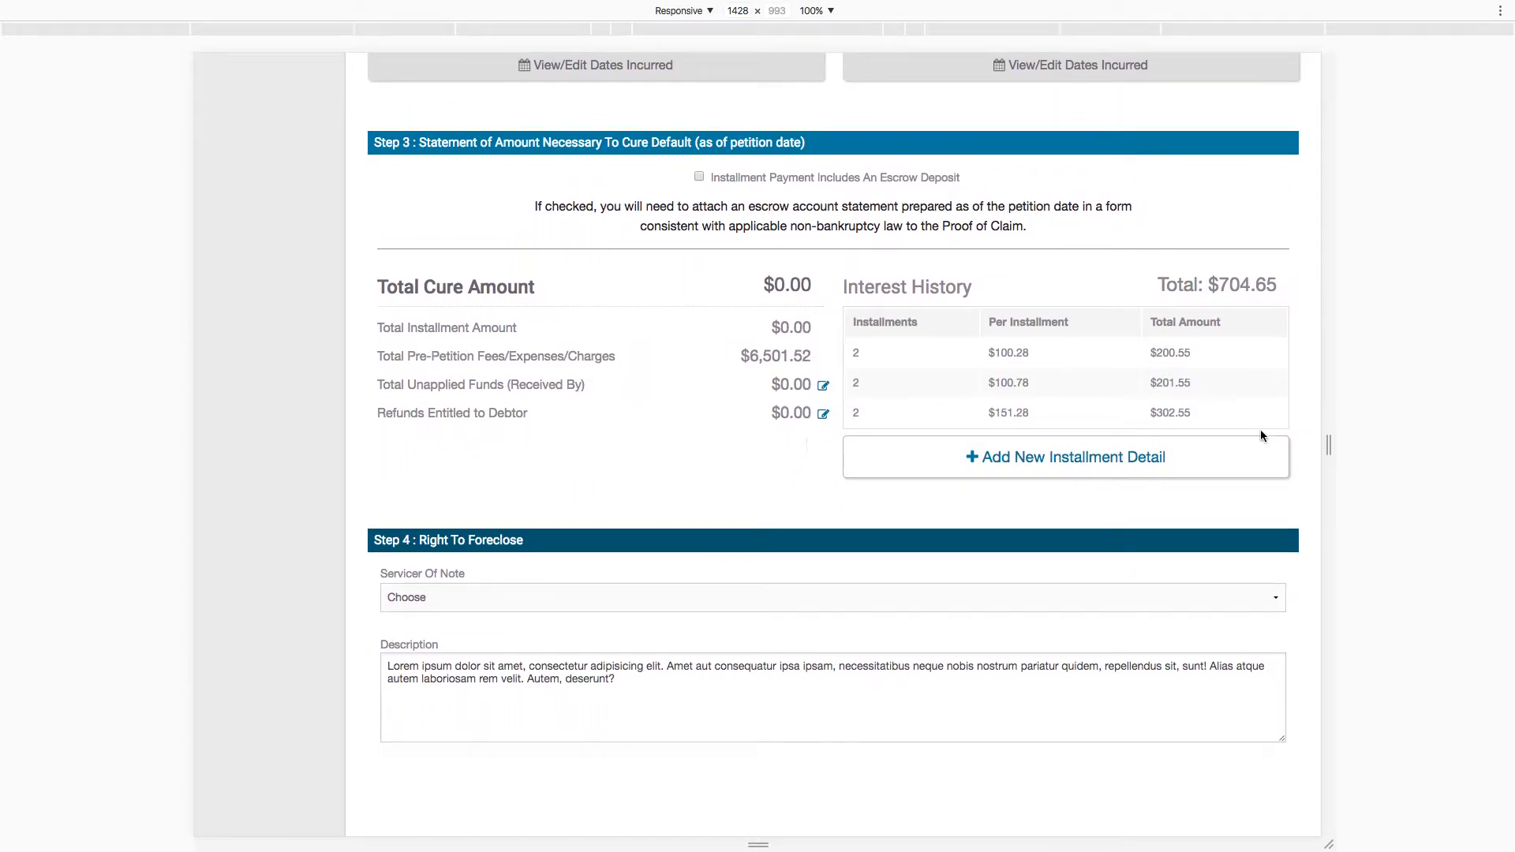
pyautogui.click(848, 109)
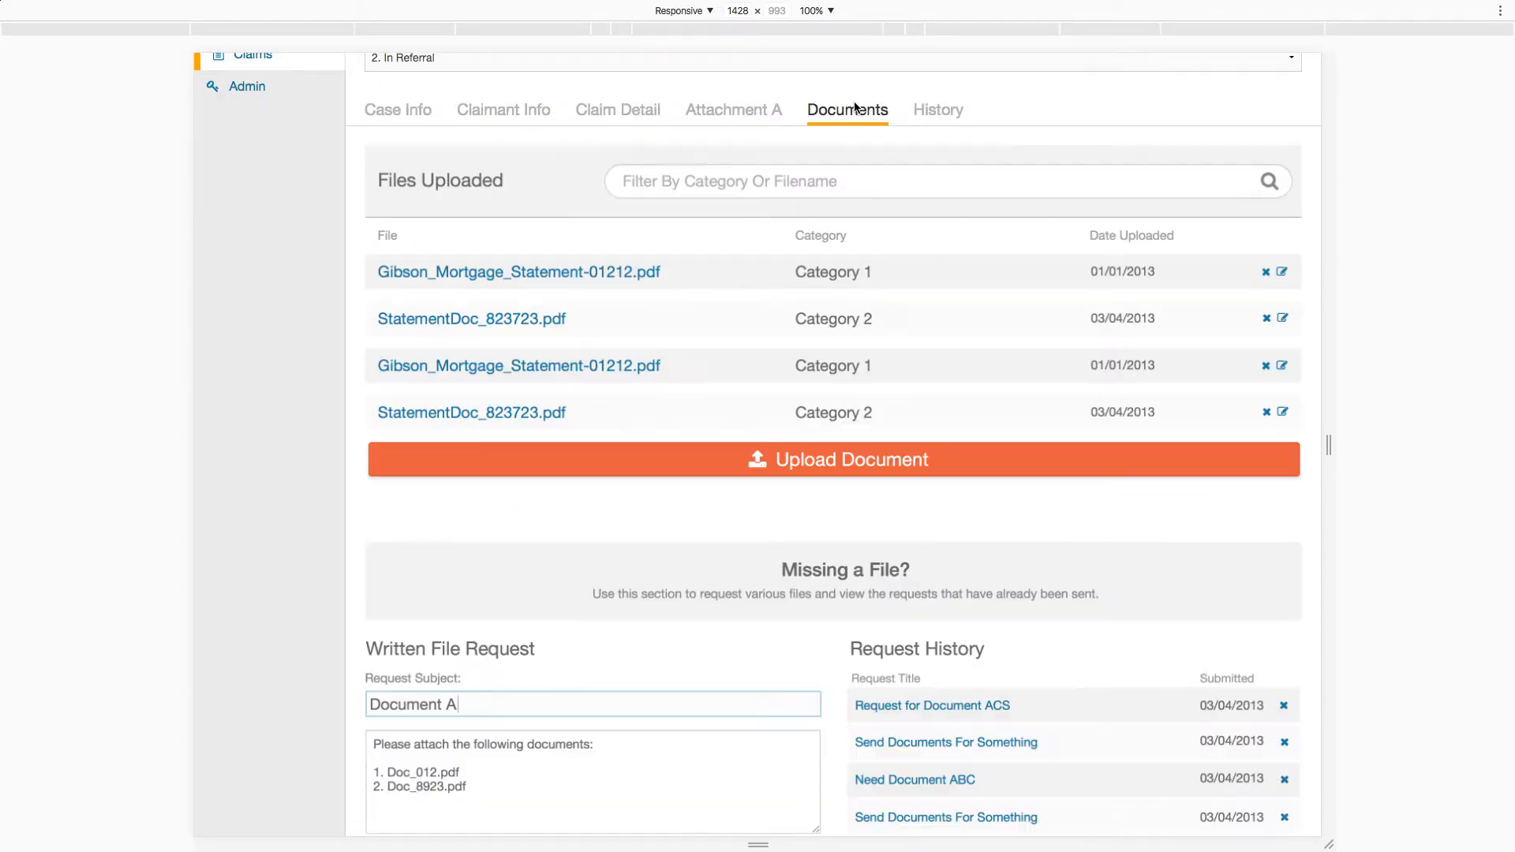
pyautogui.scroll(-3)
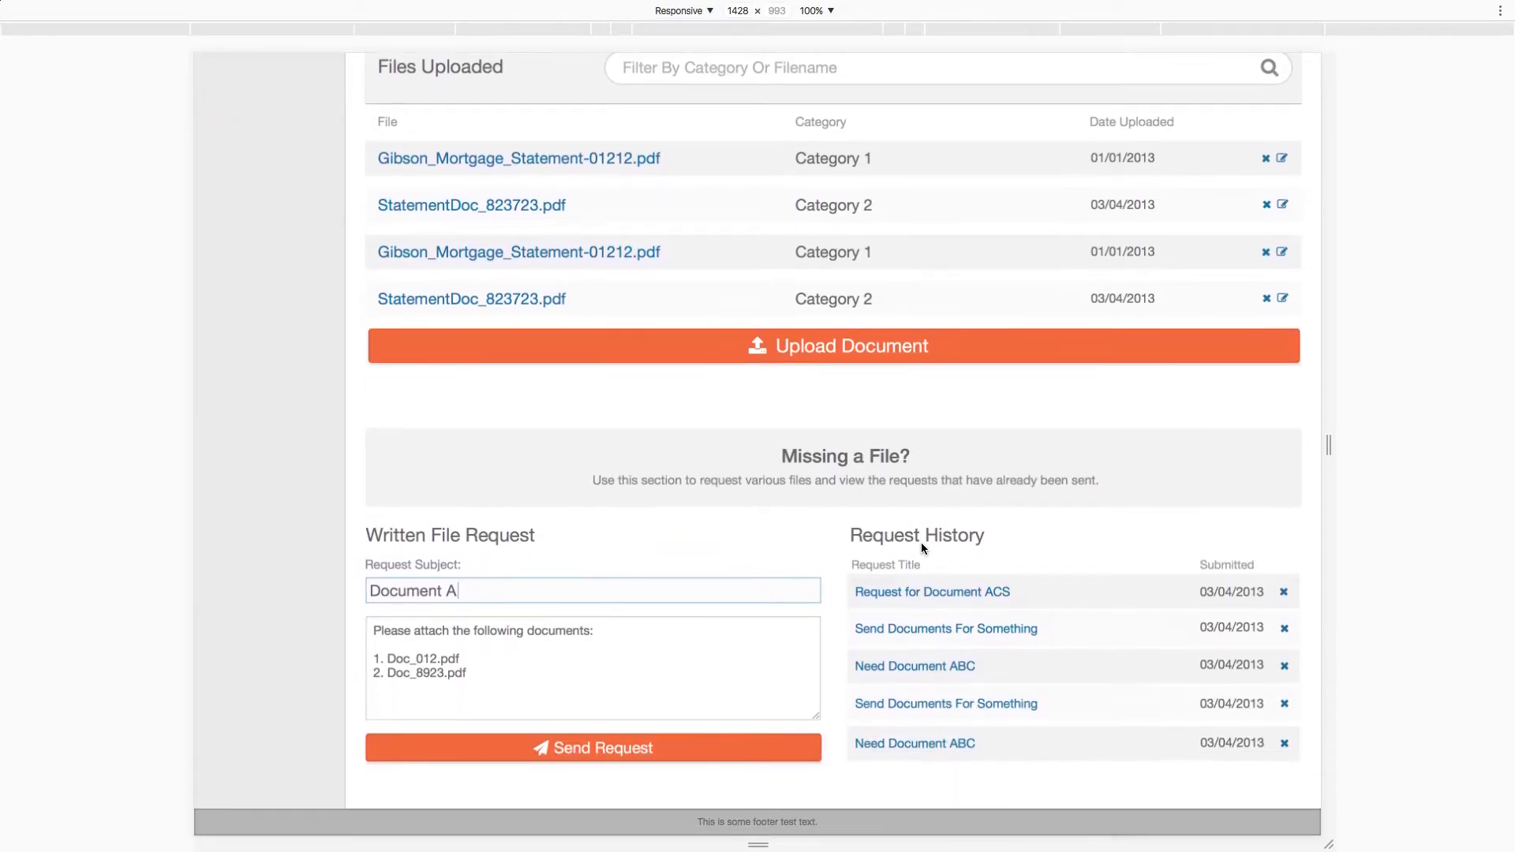
pyautogui.click(936, 344)
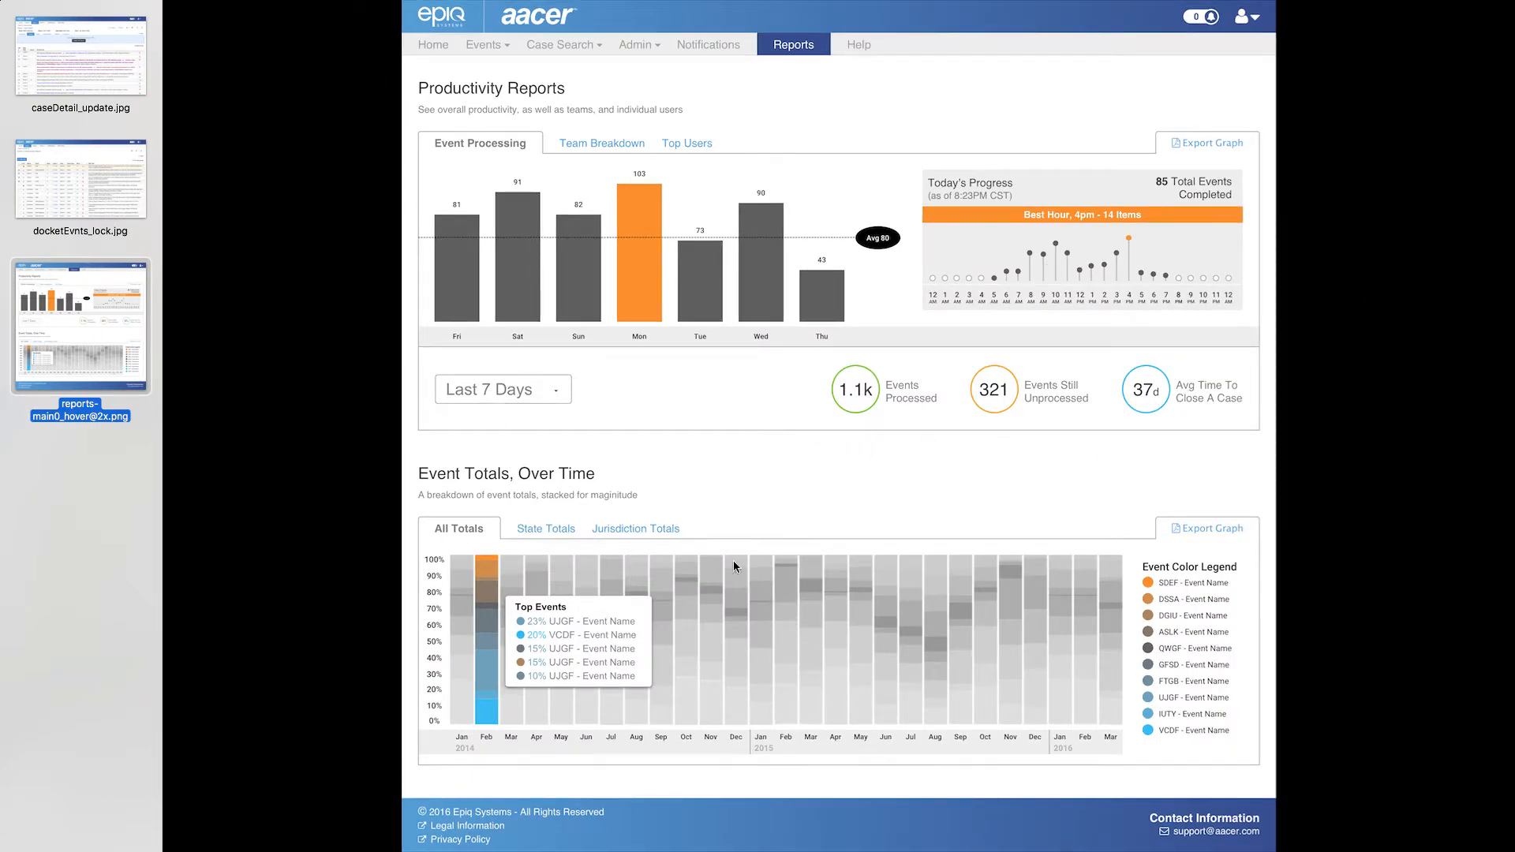
pyautogui.moveTo(1044, 438)
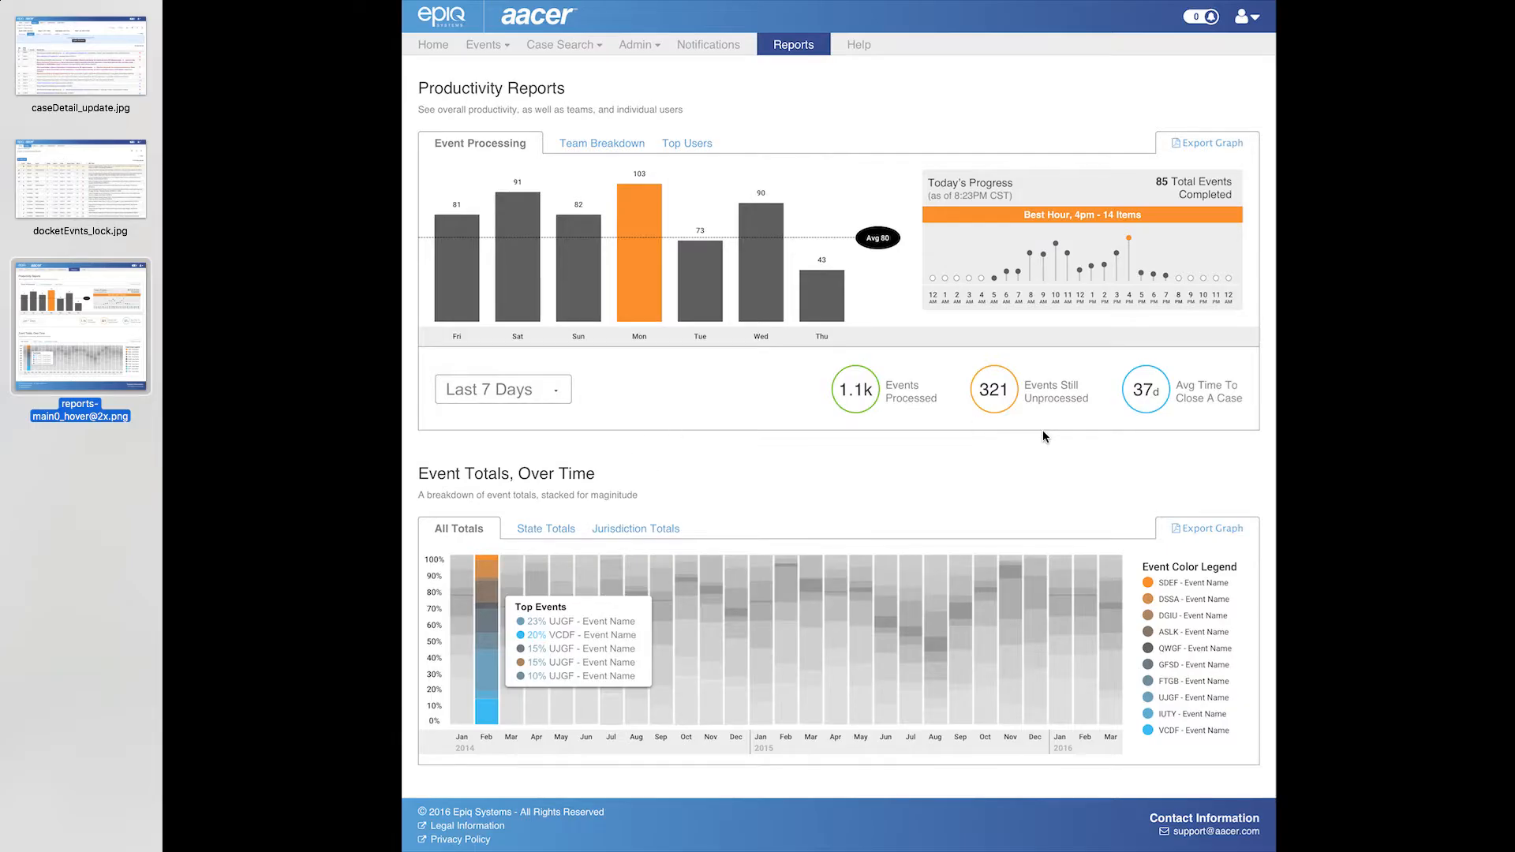
pyautogui.moveTo(789, 464)
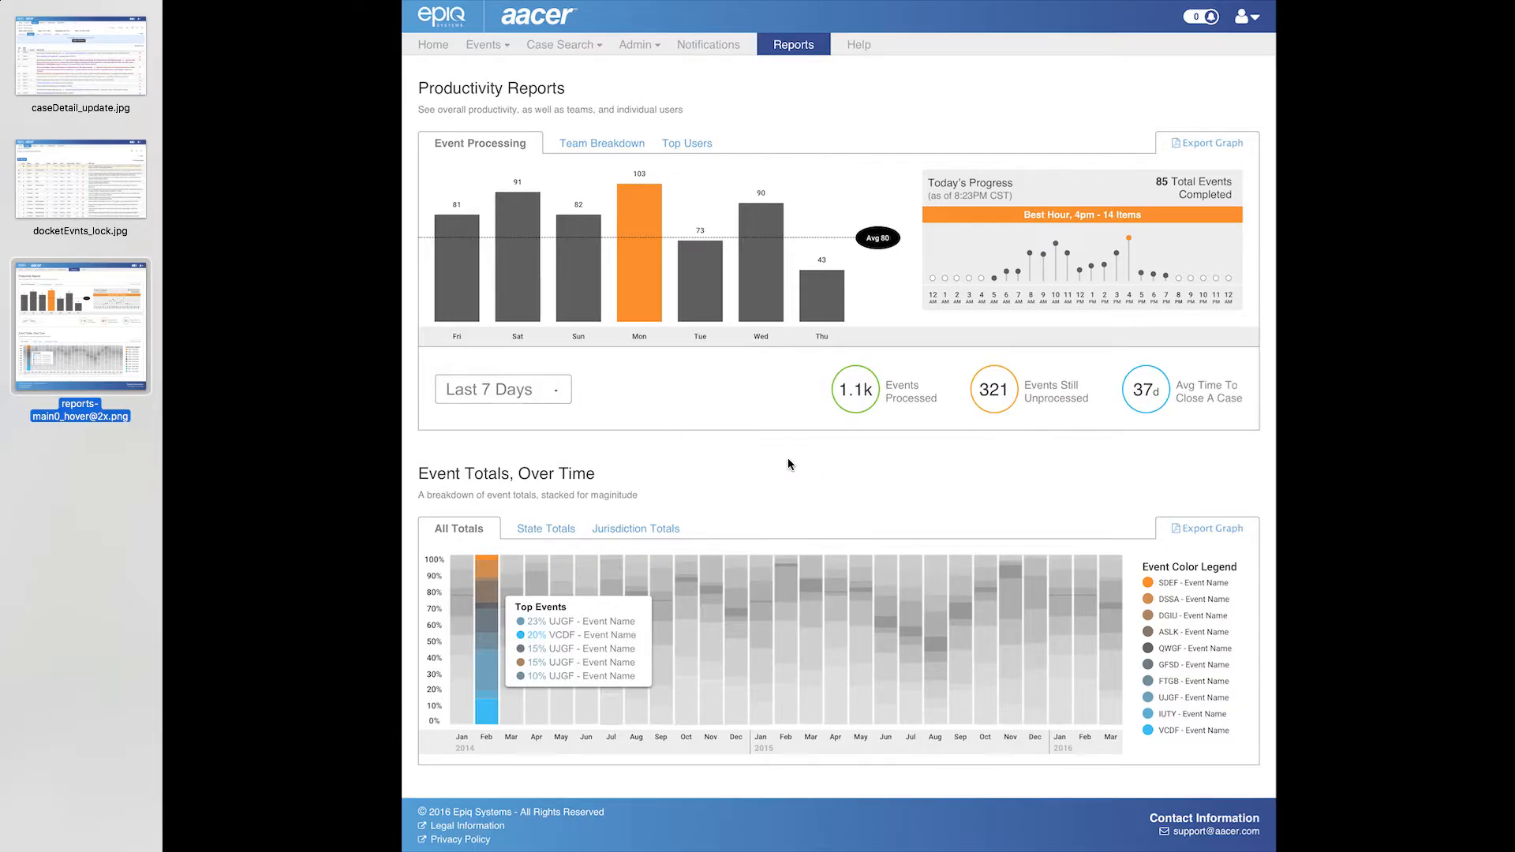
pyautogui.moveTo(847, 376)
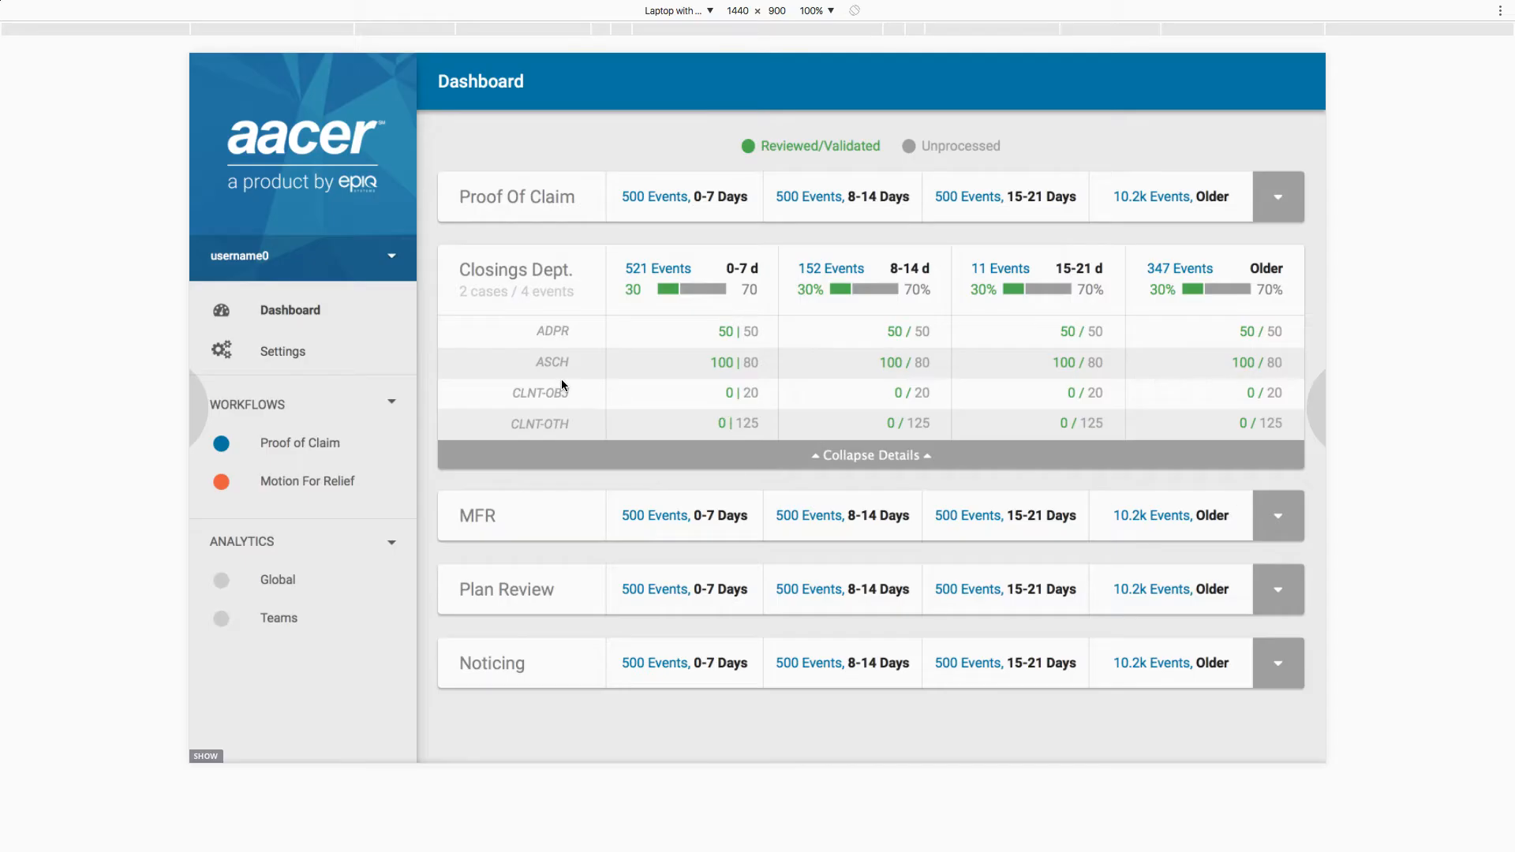
pyautogui.moveTo(514, 250)
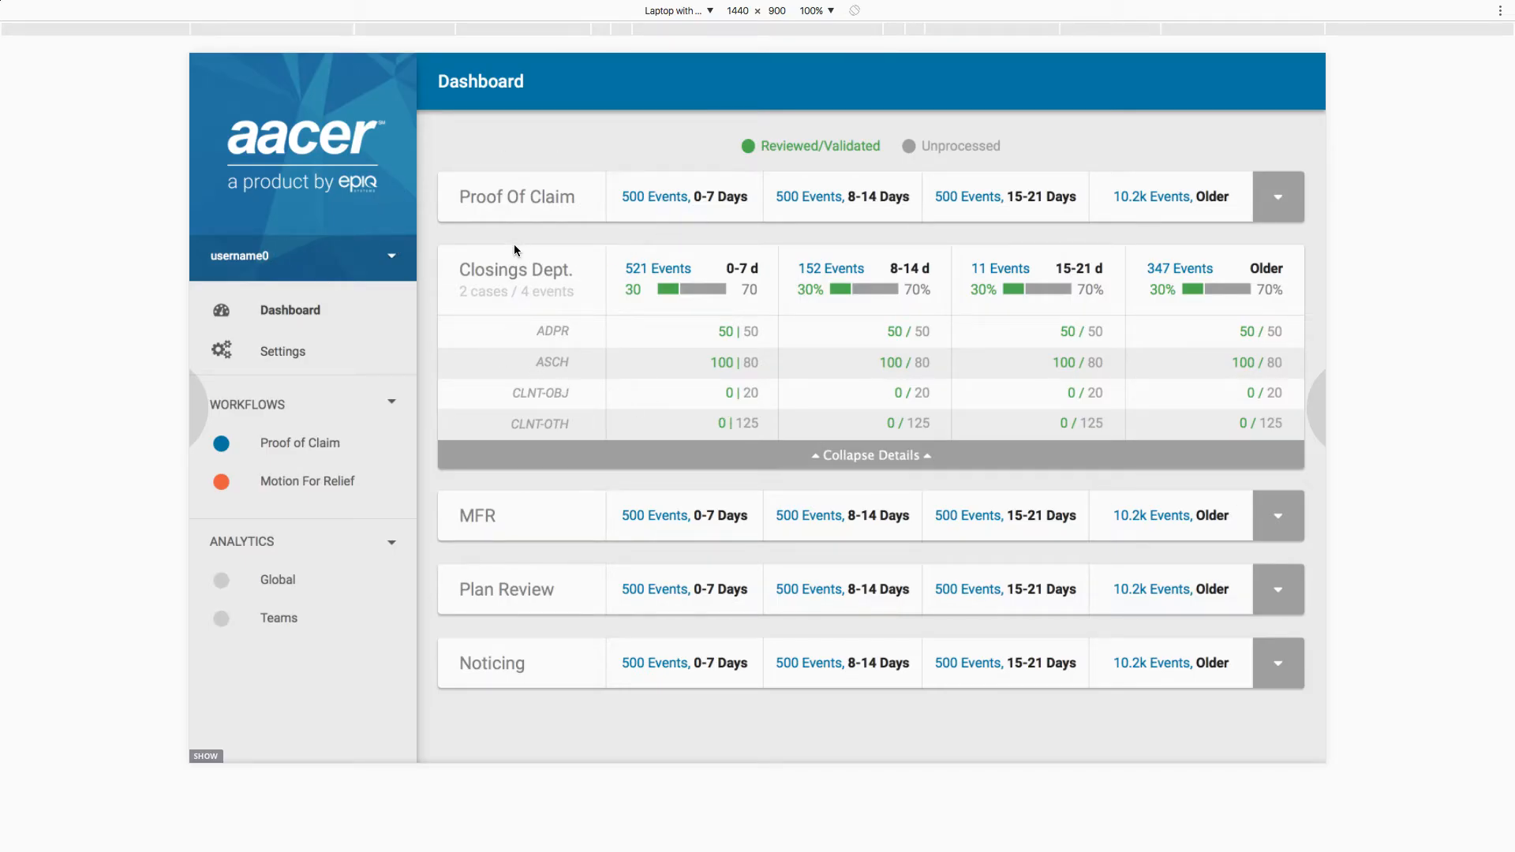
pyautogui.moveTo(313, 462)
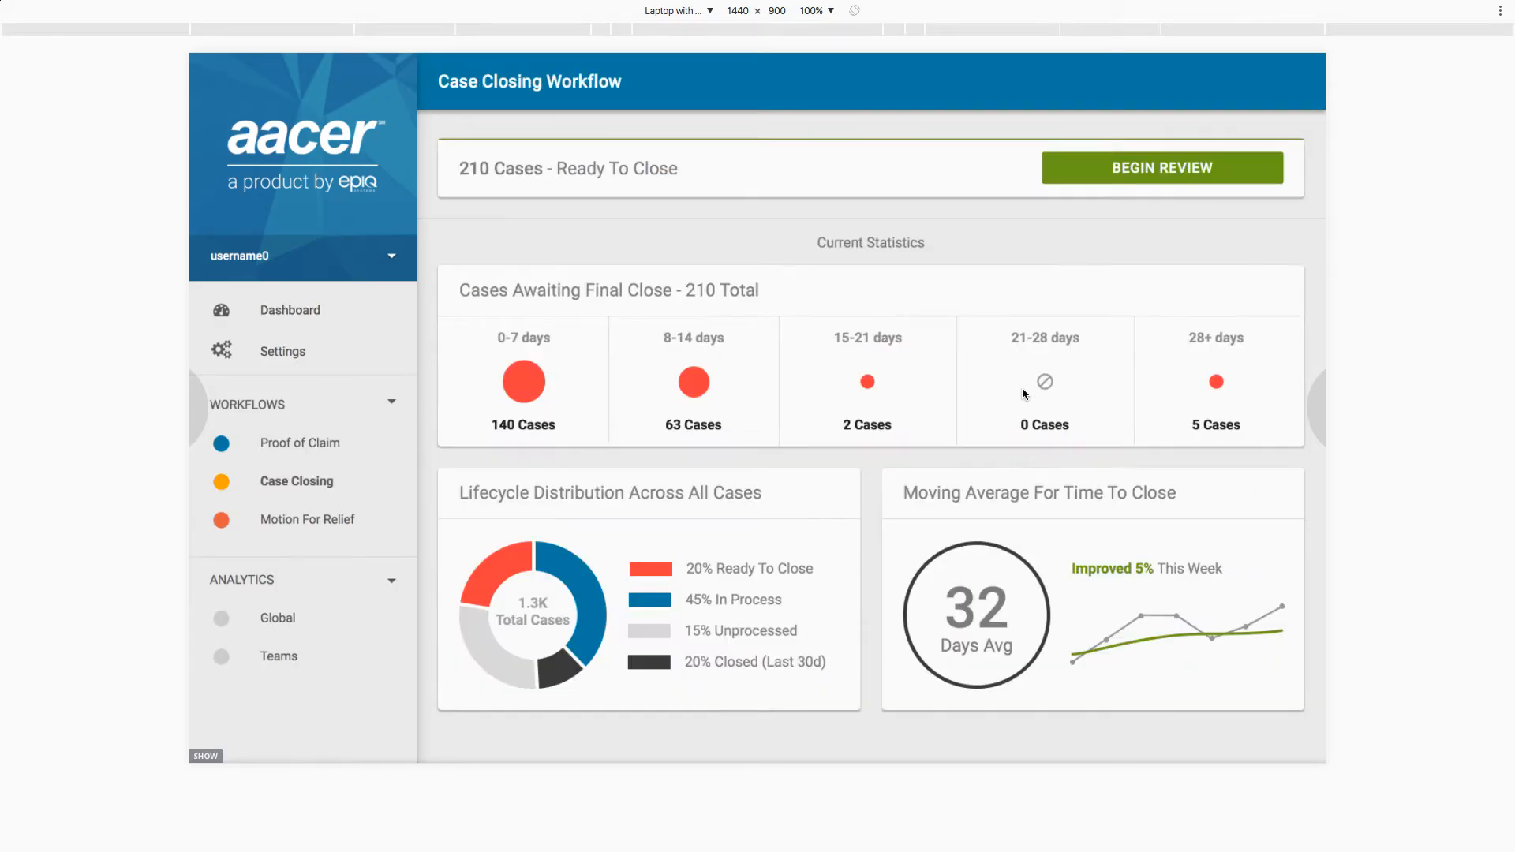
pyautogui.moveTo(866, 377)
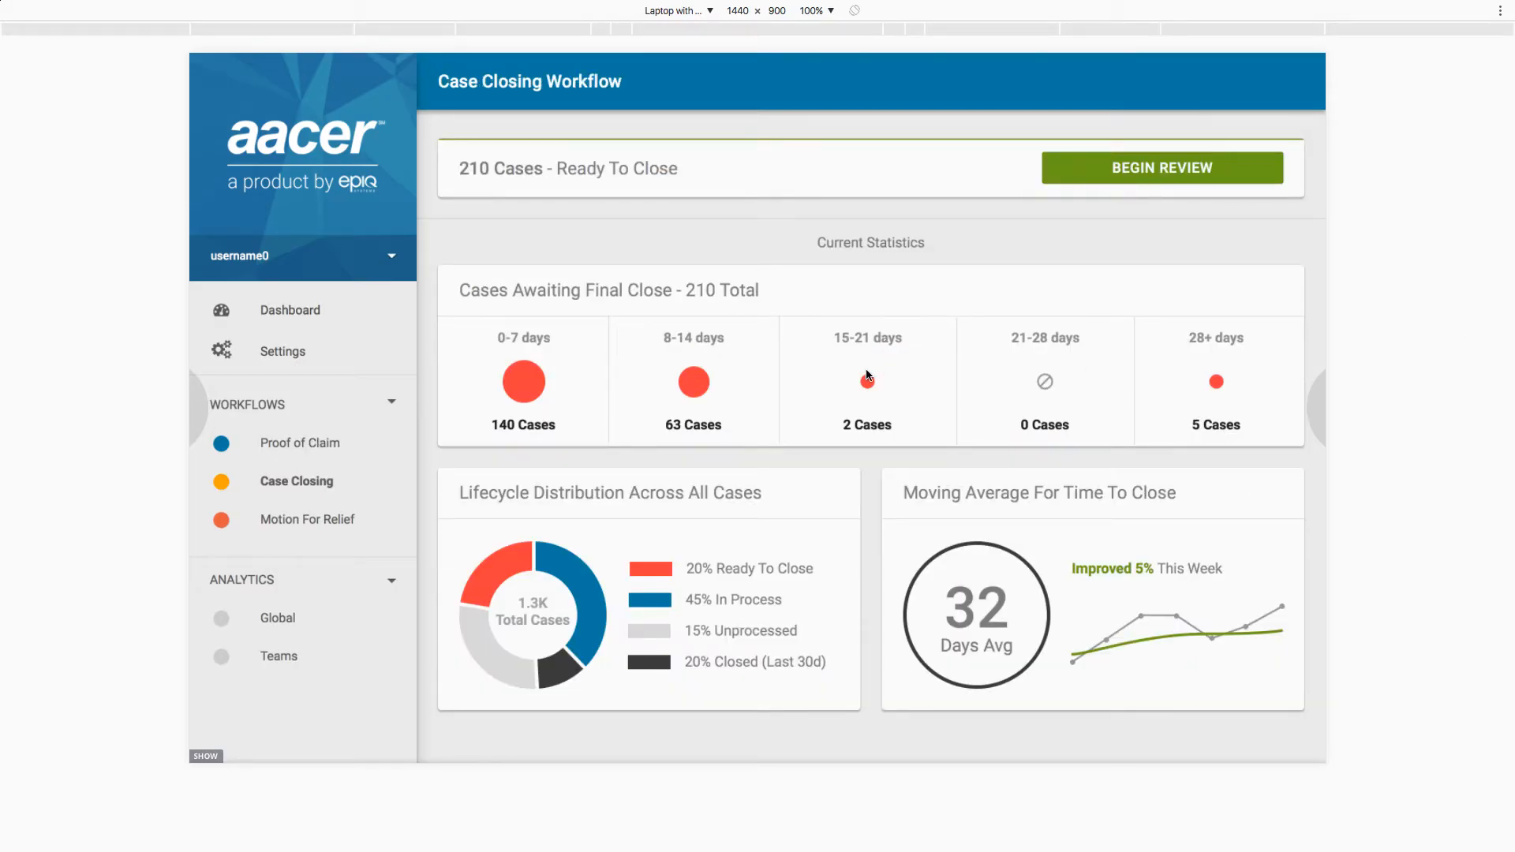
pyautogui.moveTo(446, 431)
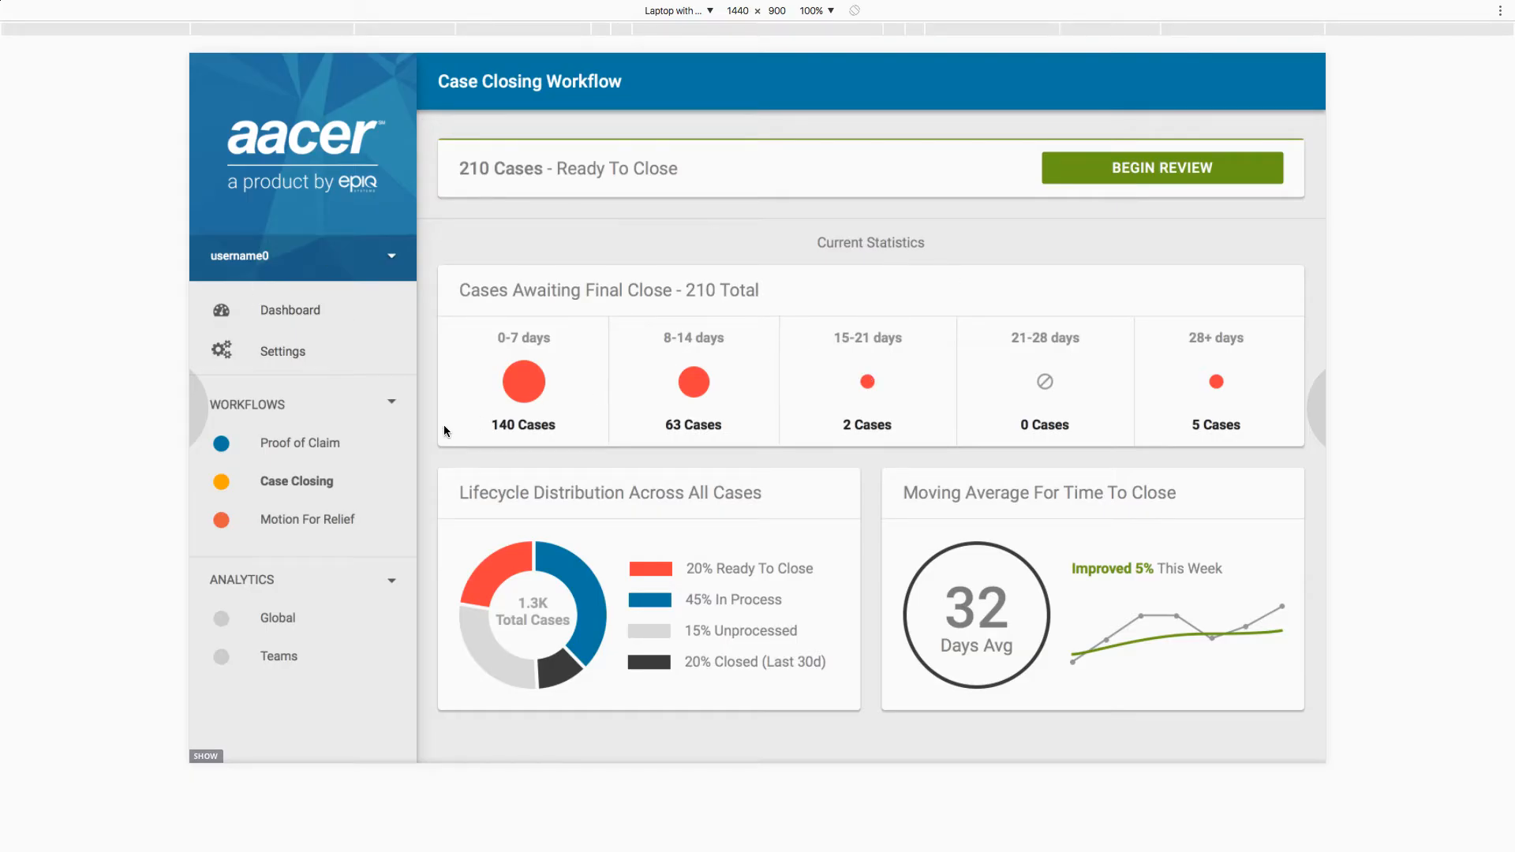
pyautogui.moveTo(701, 408)
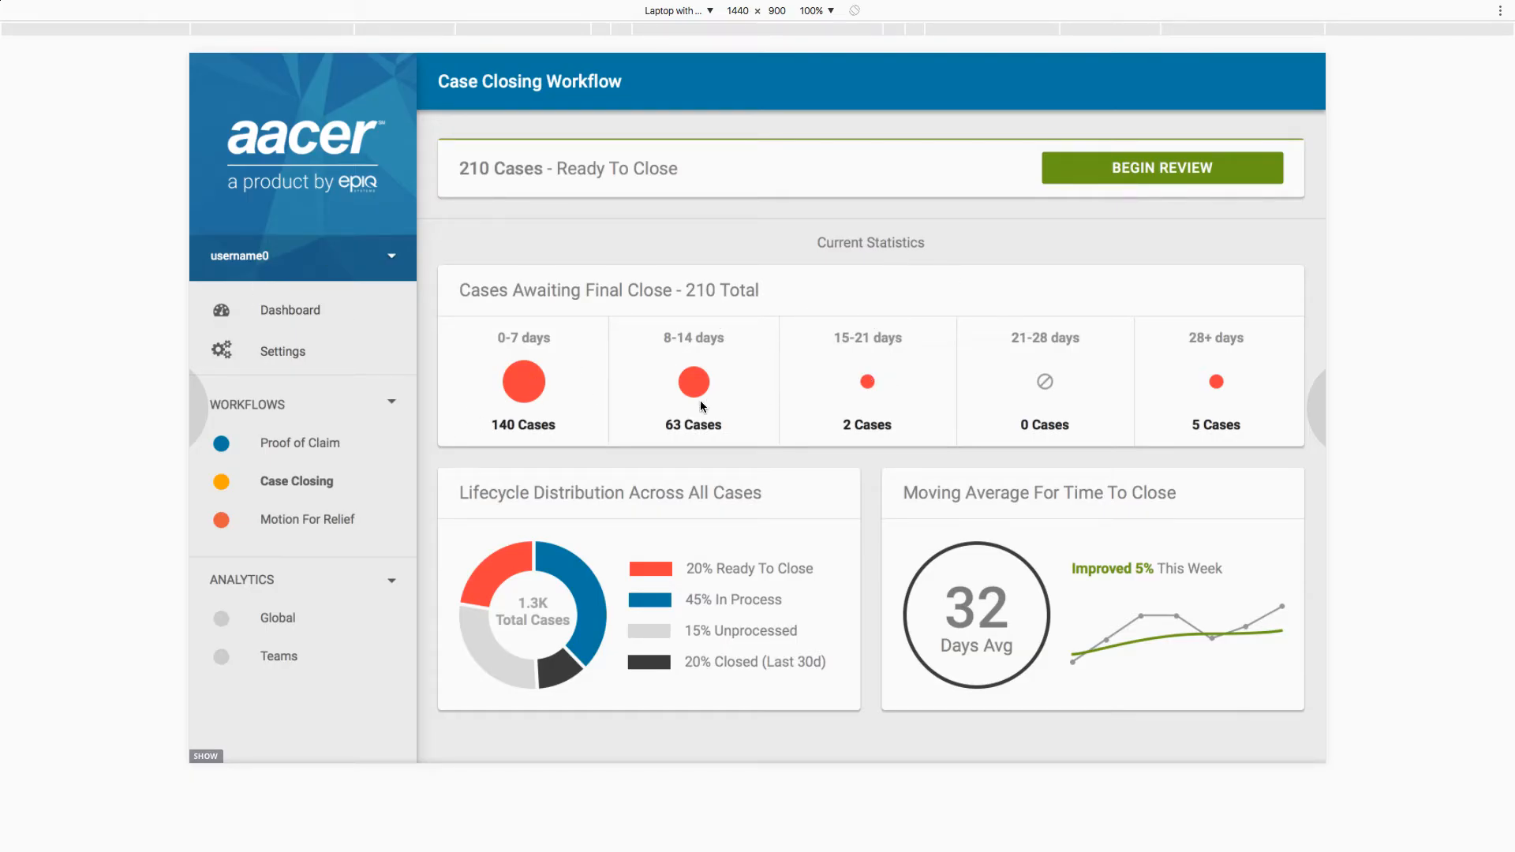
pyautogui.moveTo(663, 717)
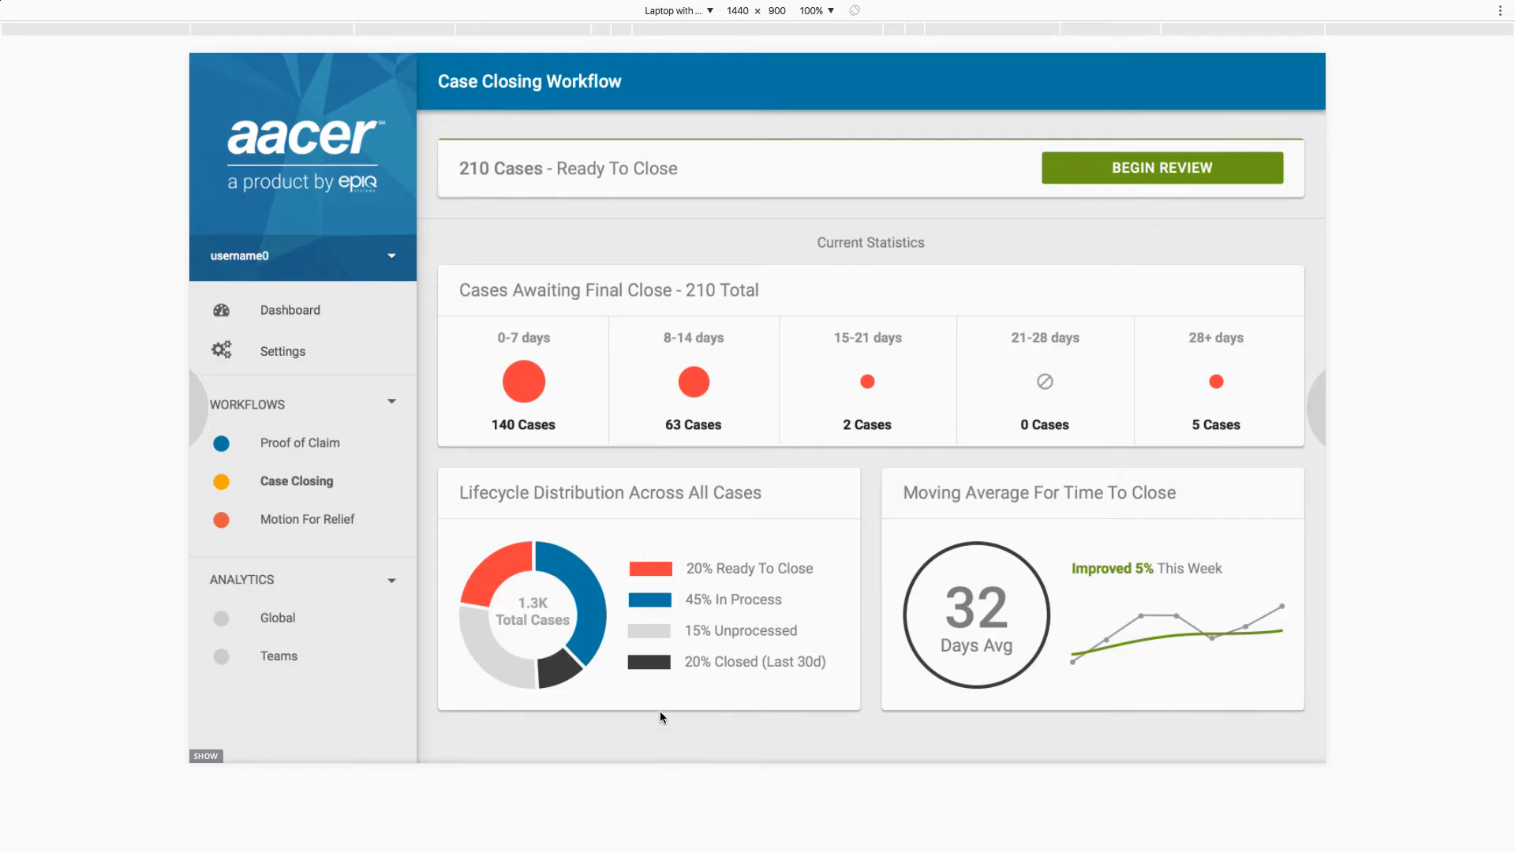
pyautogui.moveTo(922, 566)
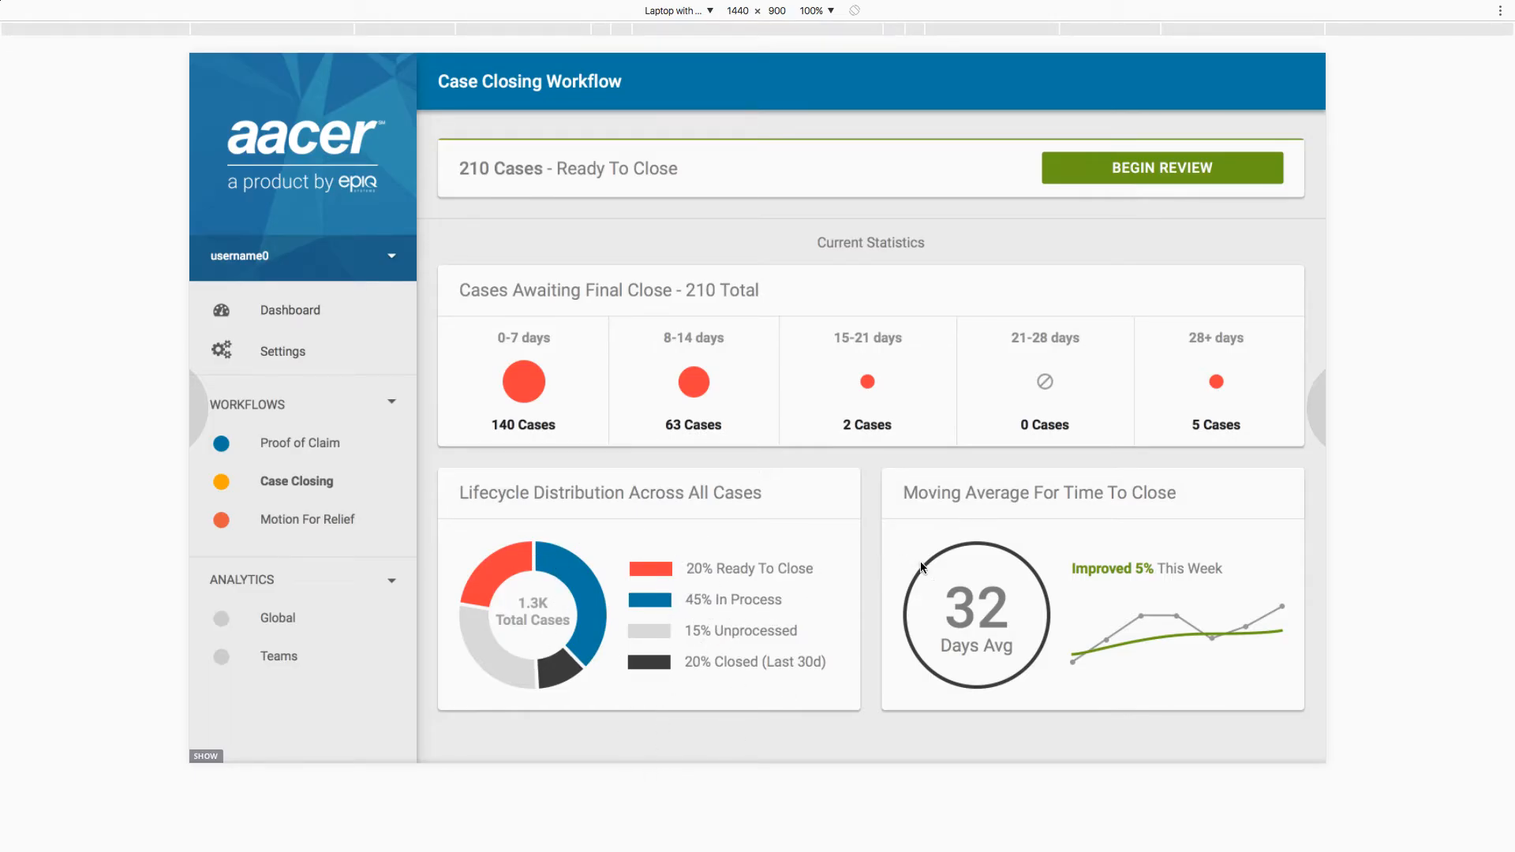
pyautogui.moveTo(1031, 537)
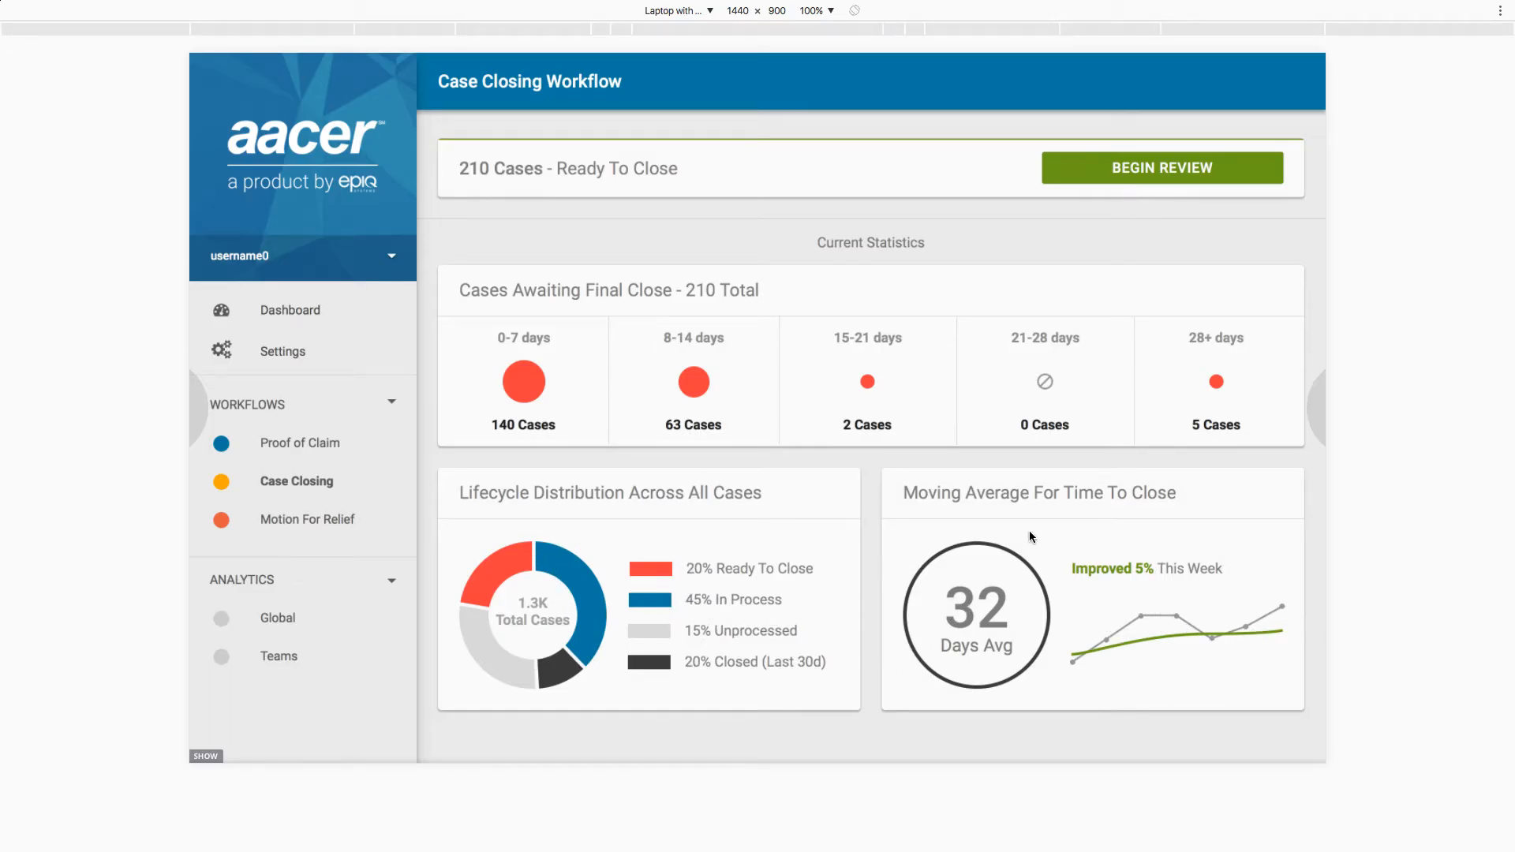
pyautogui.moveTo(1149, 595)
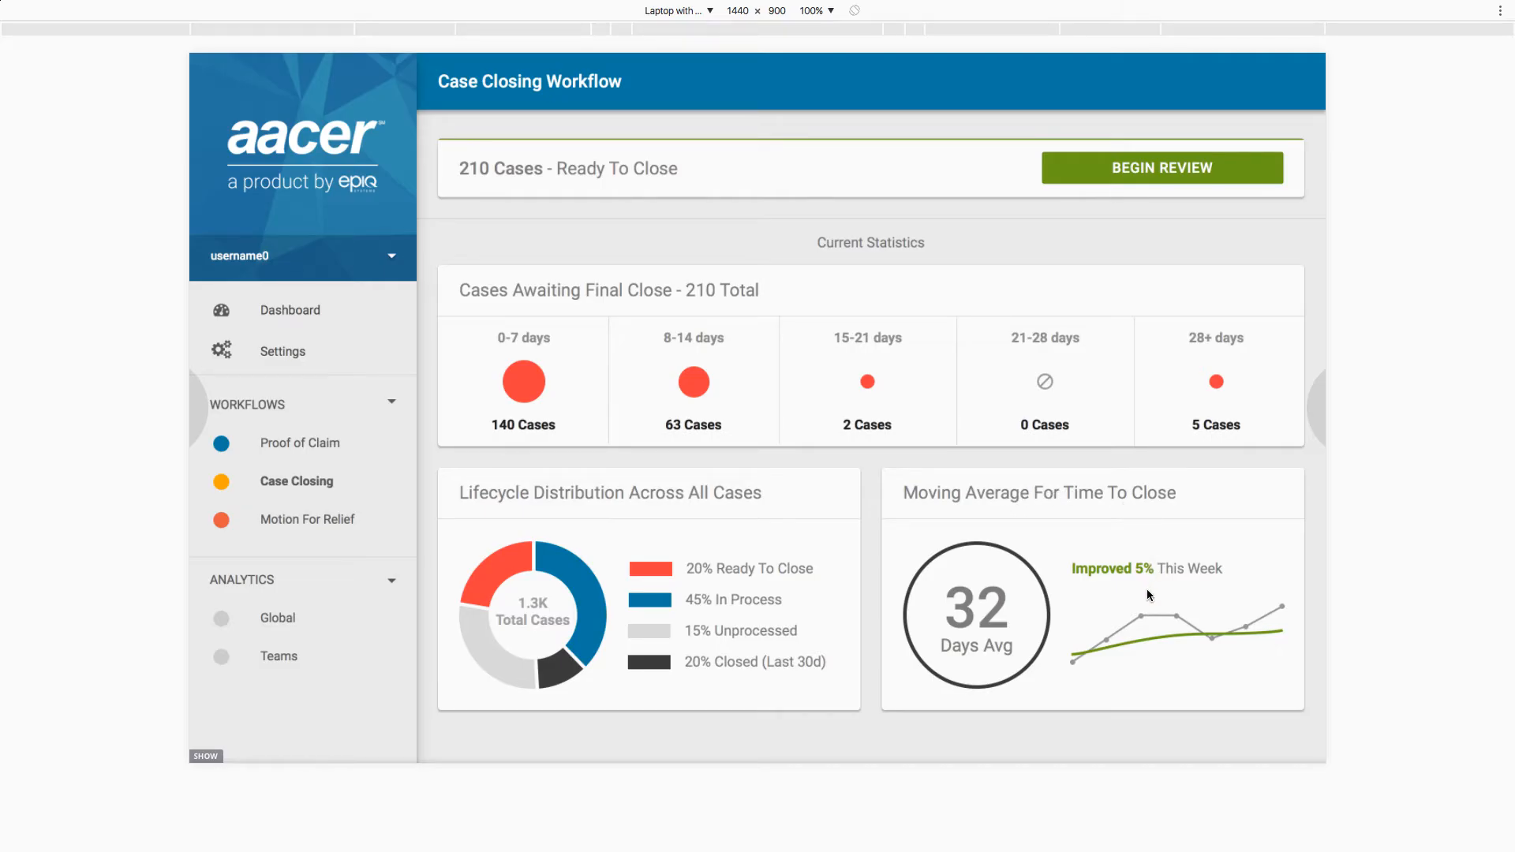
pyautogui.moveTo(1198, 604)
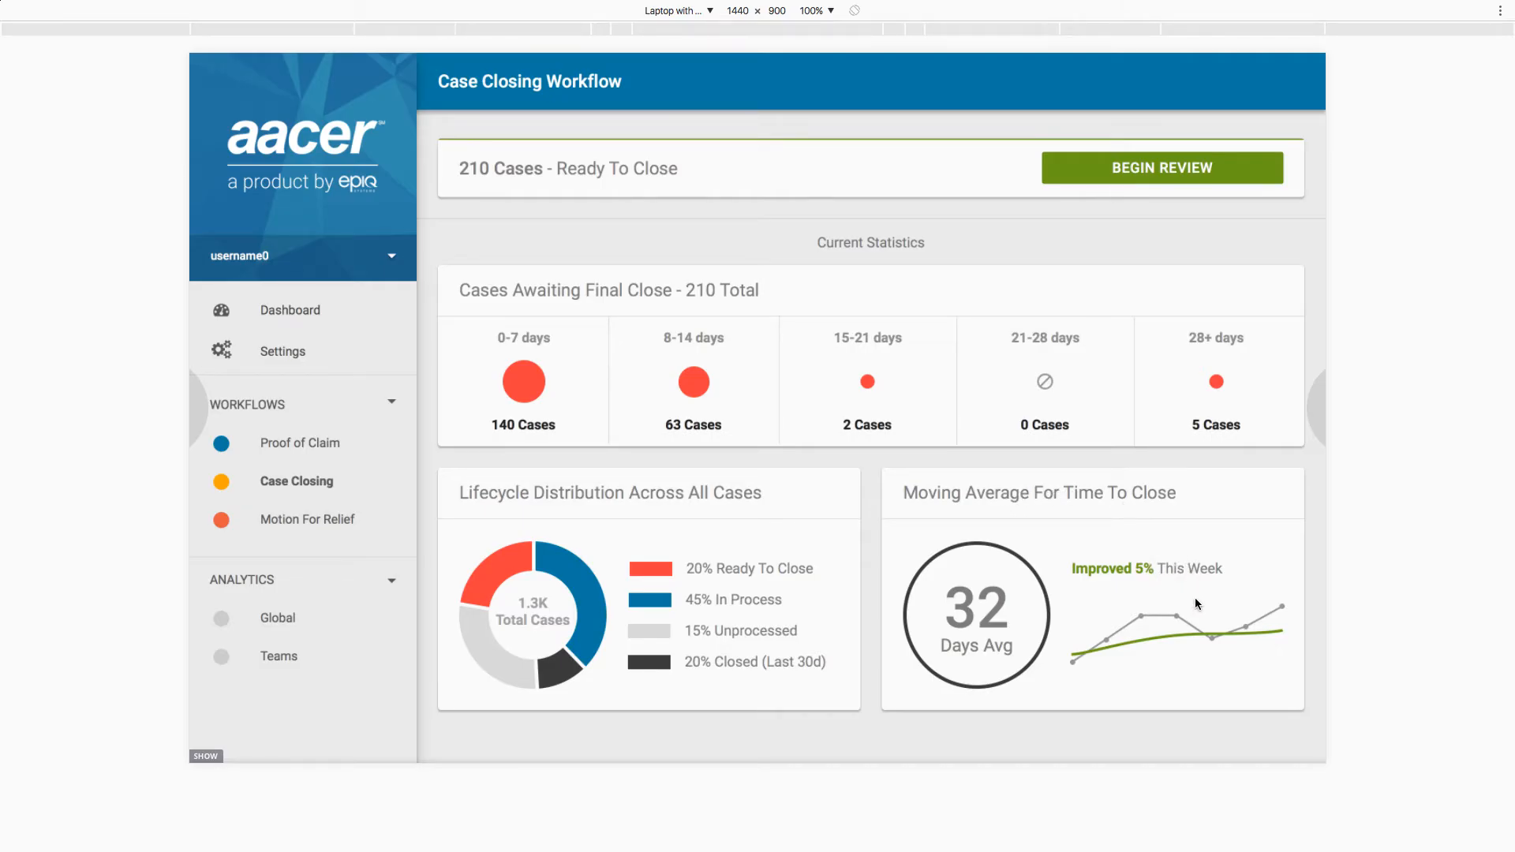
pyautogui.moveTo(729, 298)
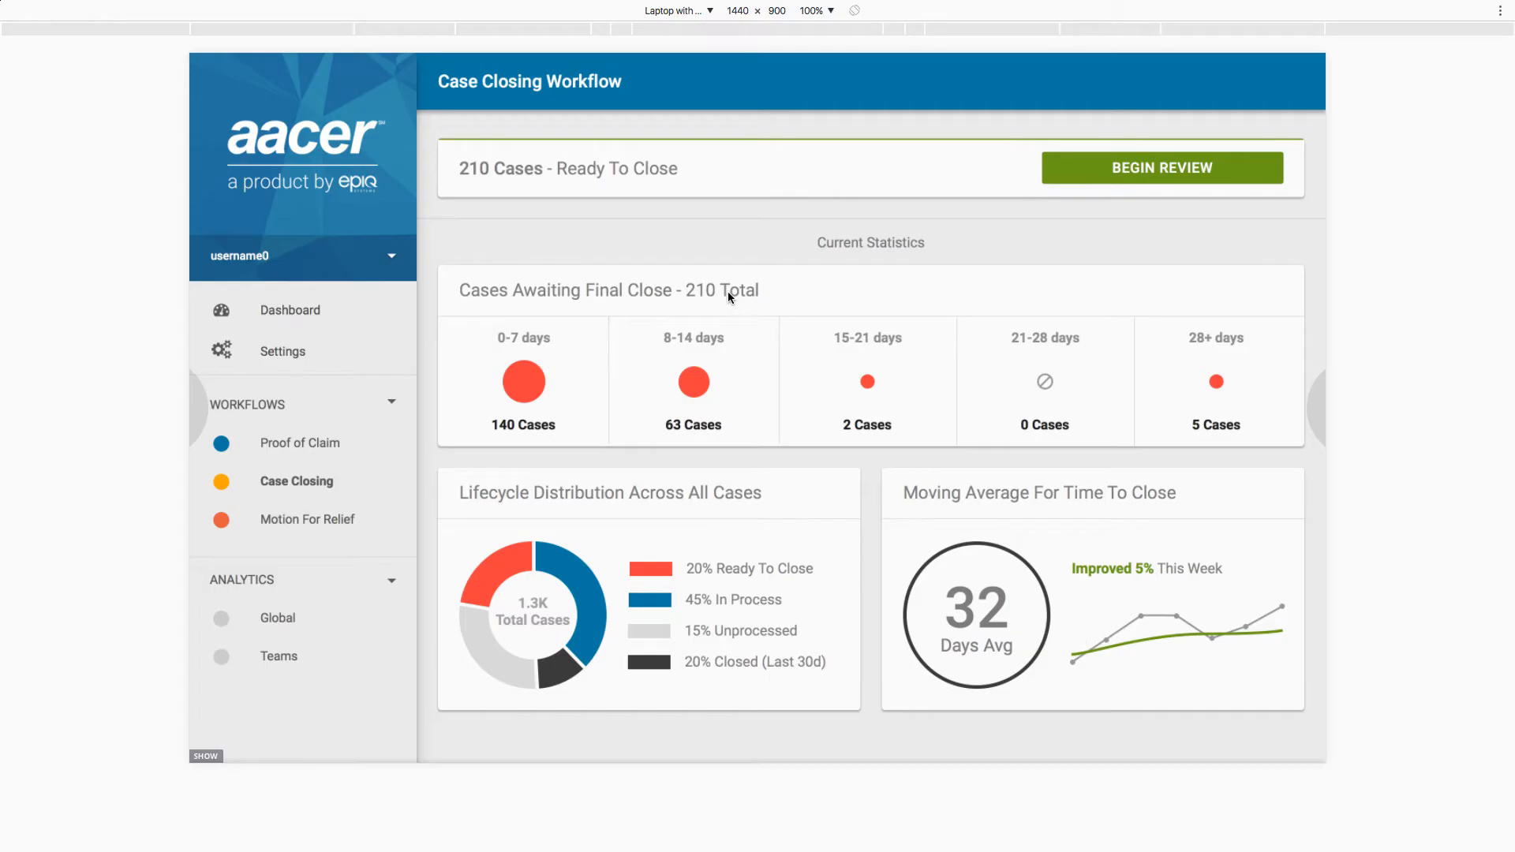
pyautogui.click(1162, 167)
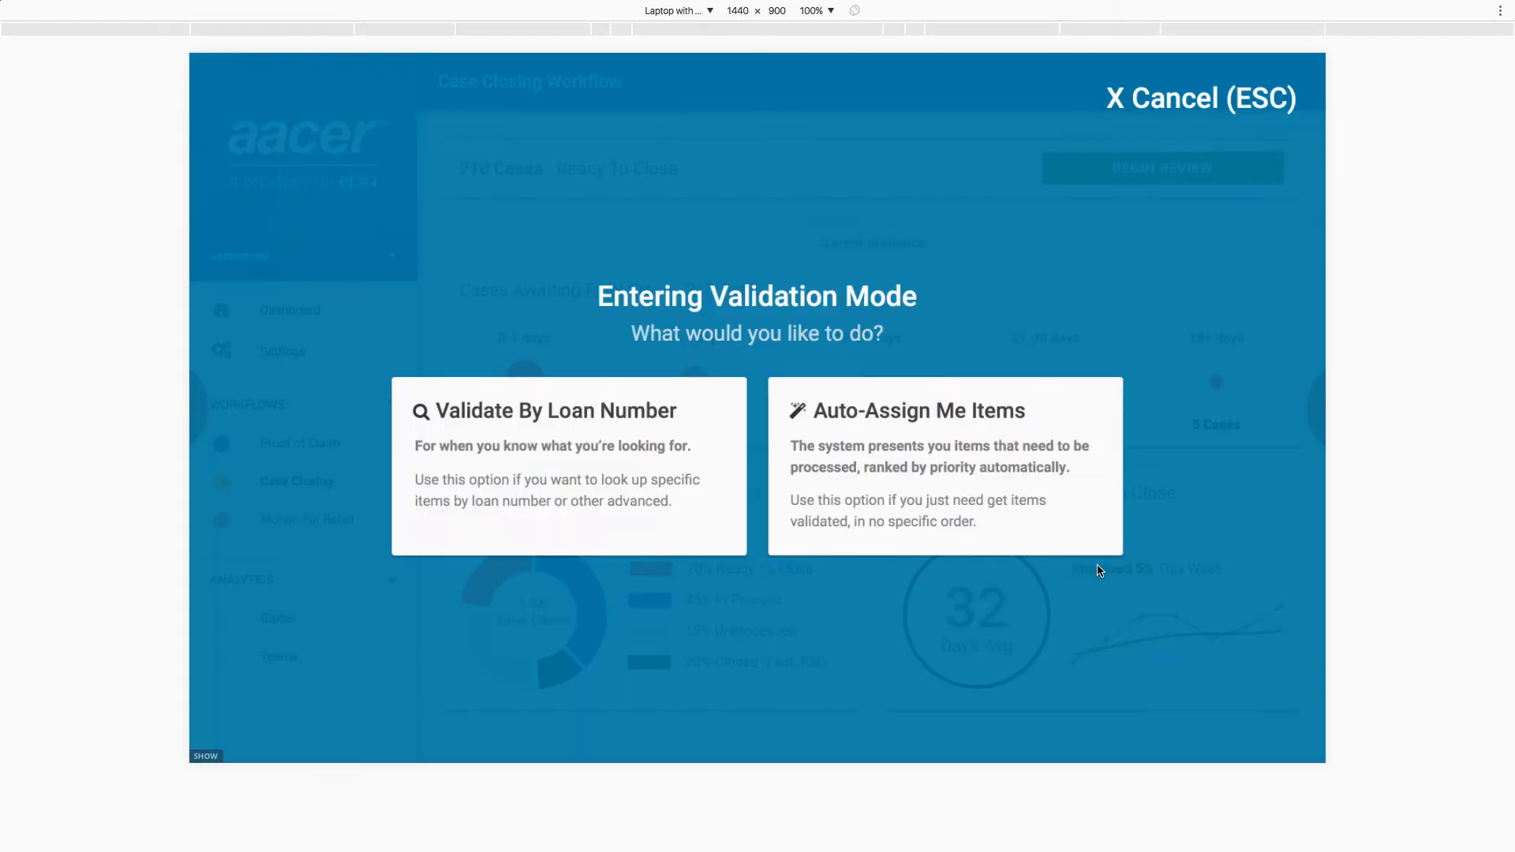
pyautogui.moveTo(906, 519)
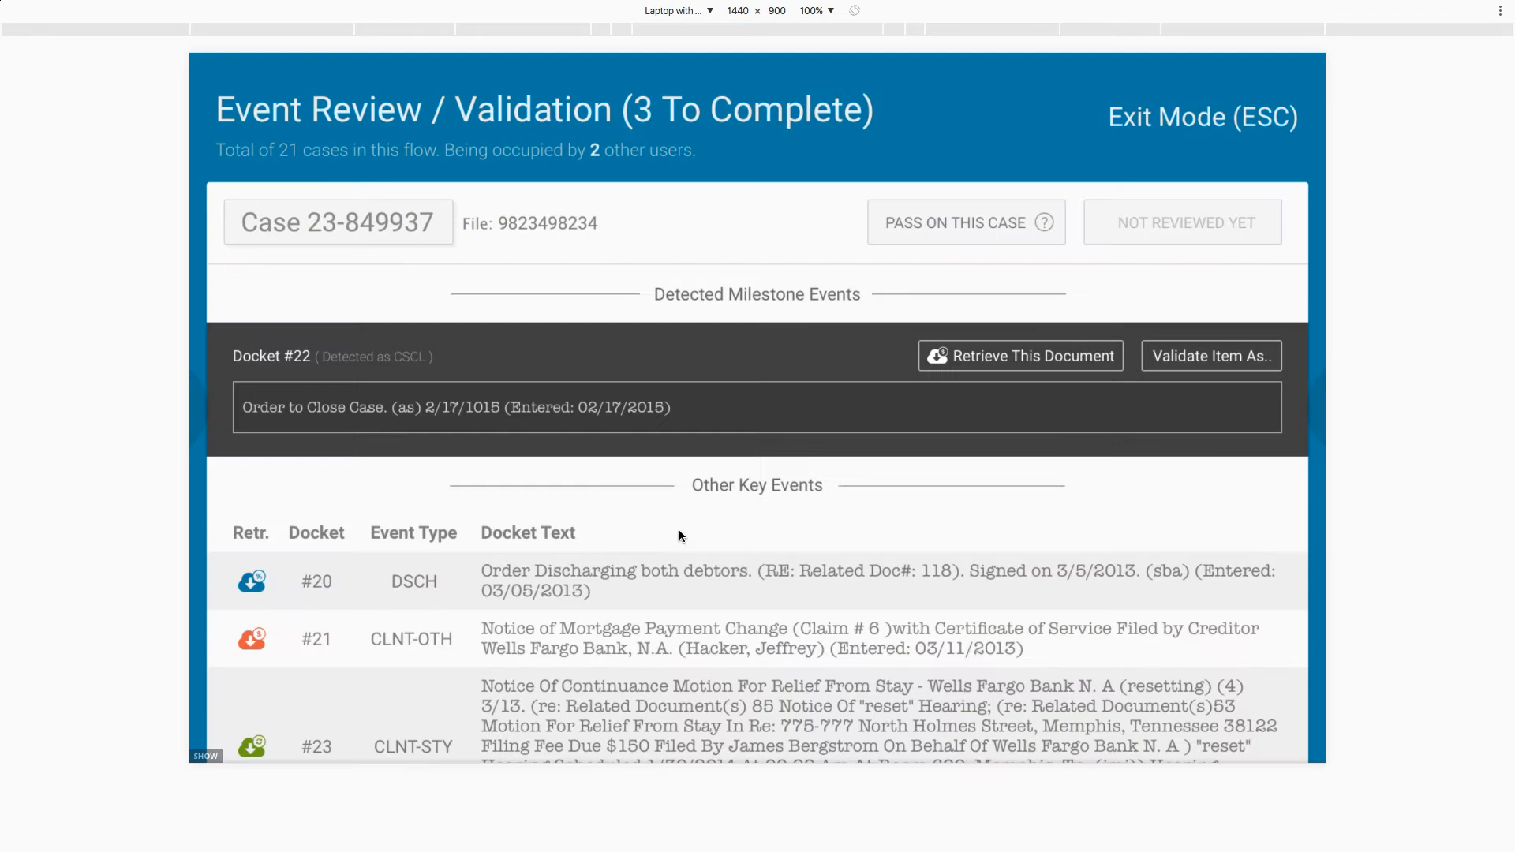
pyautogui.scroll(-3)
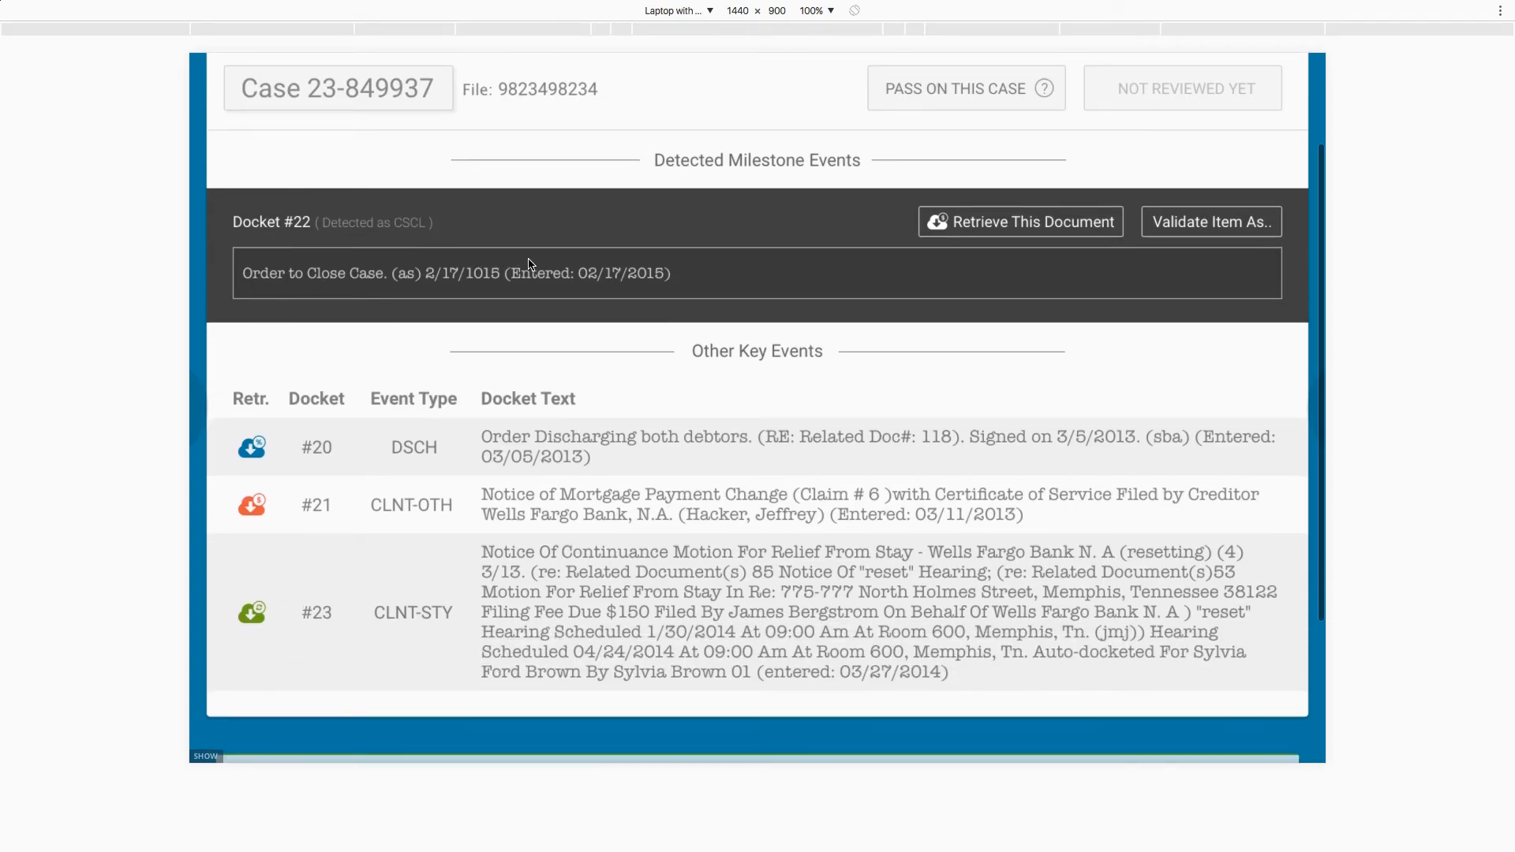
pyautogui.moveTo(522, 346)
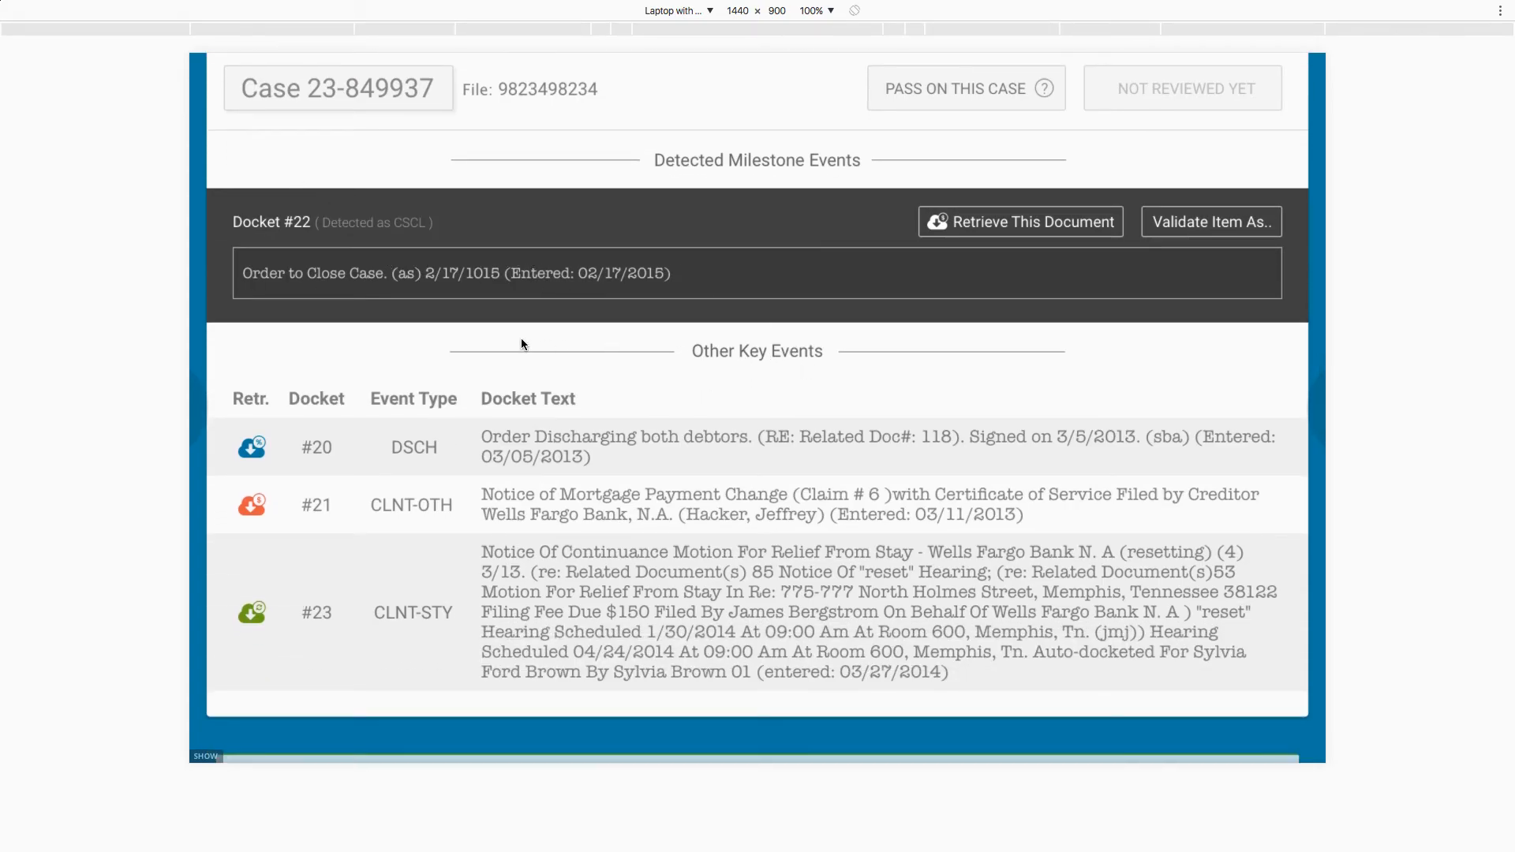
pyautogui.moveTo(270, 292)
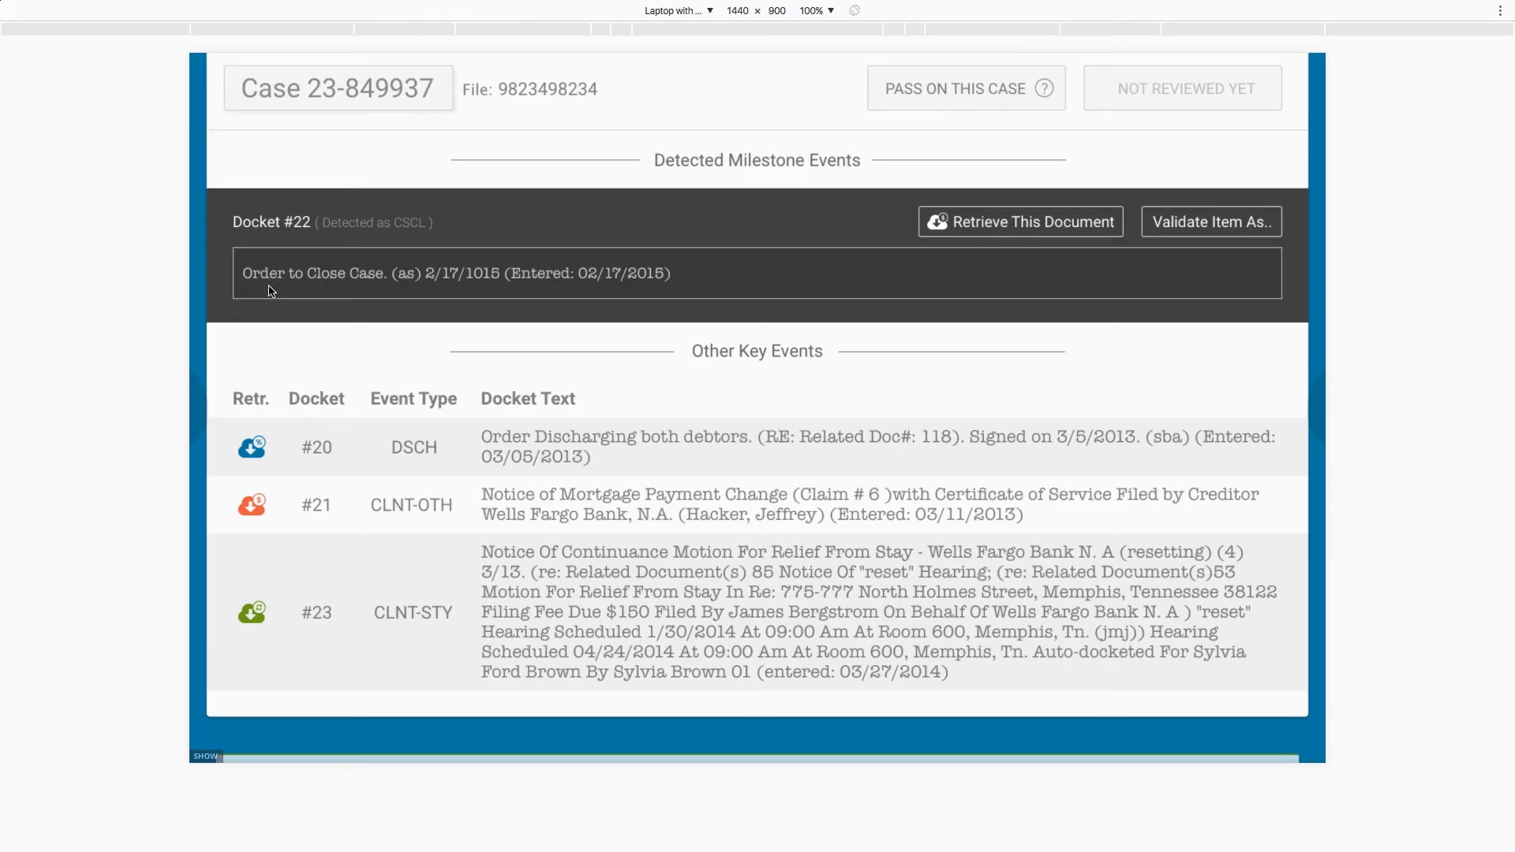
pyautogui.moveTo(334, 291)
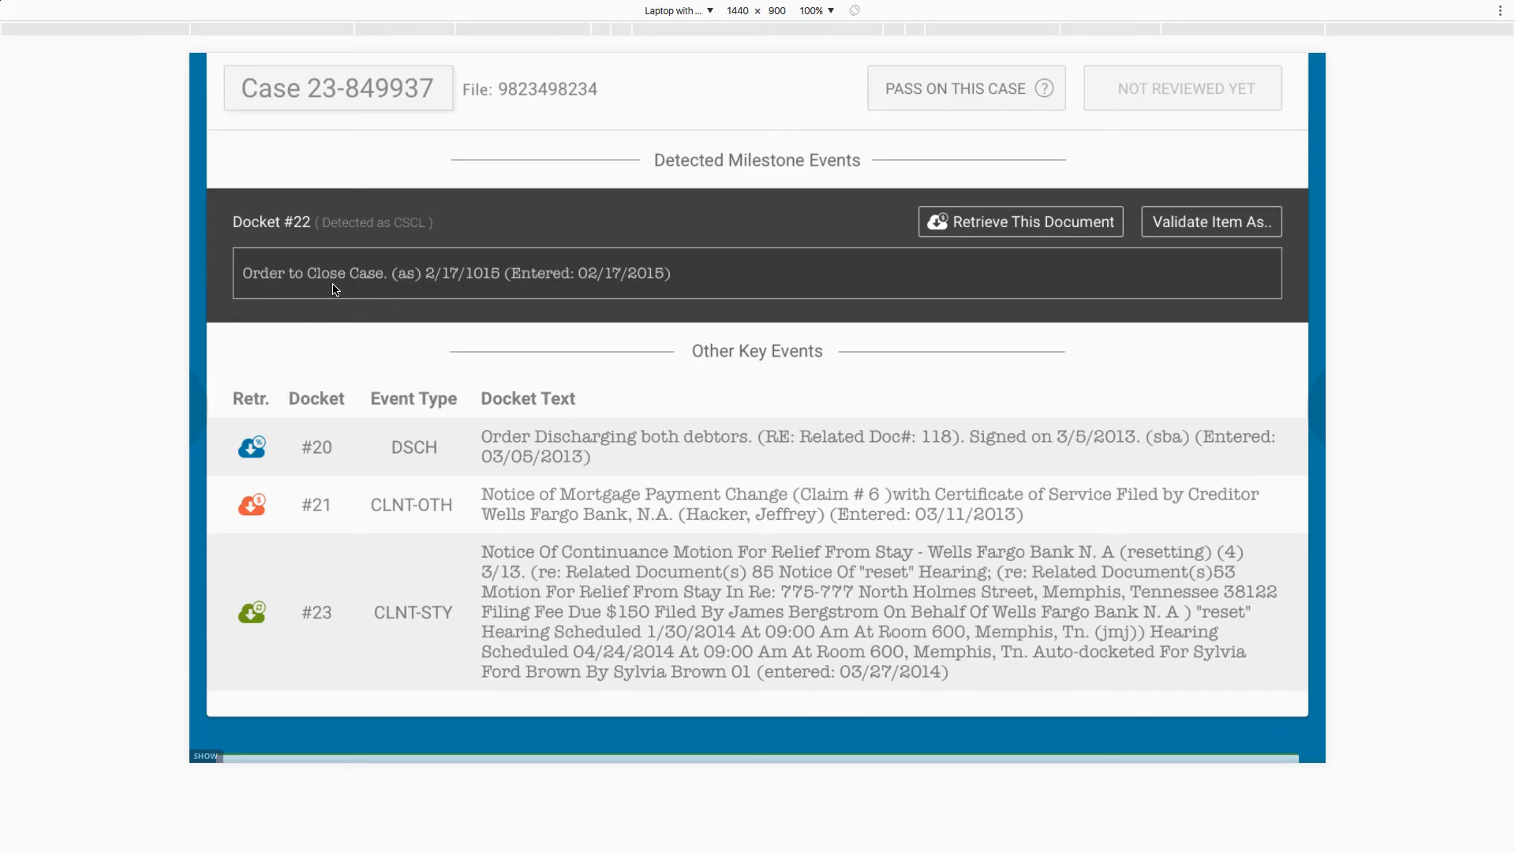
pyautogui.click(1211, 221)
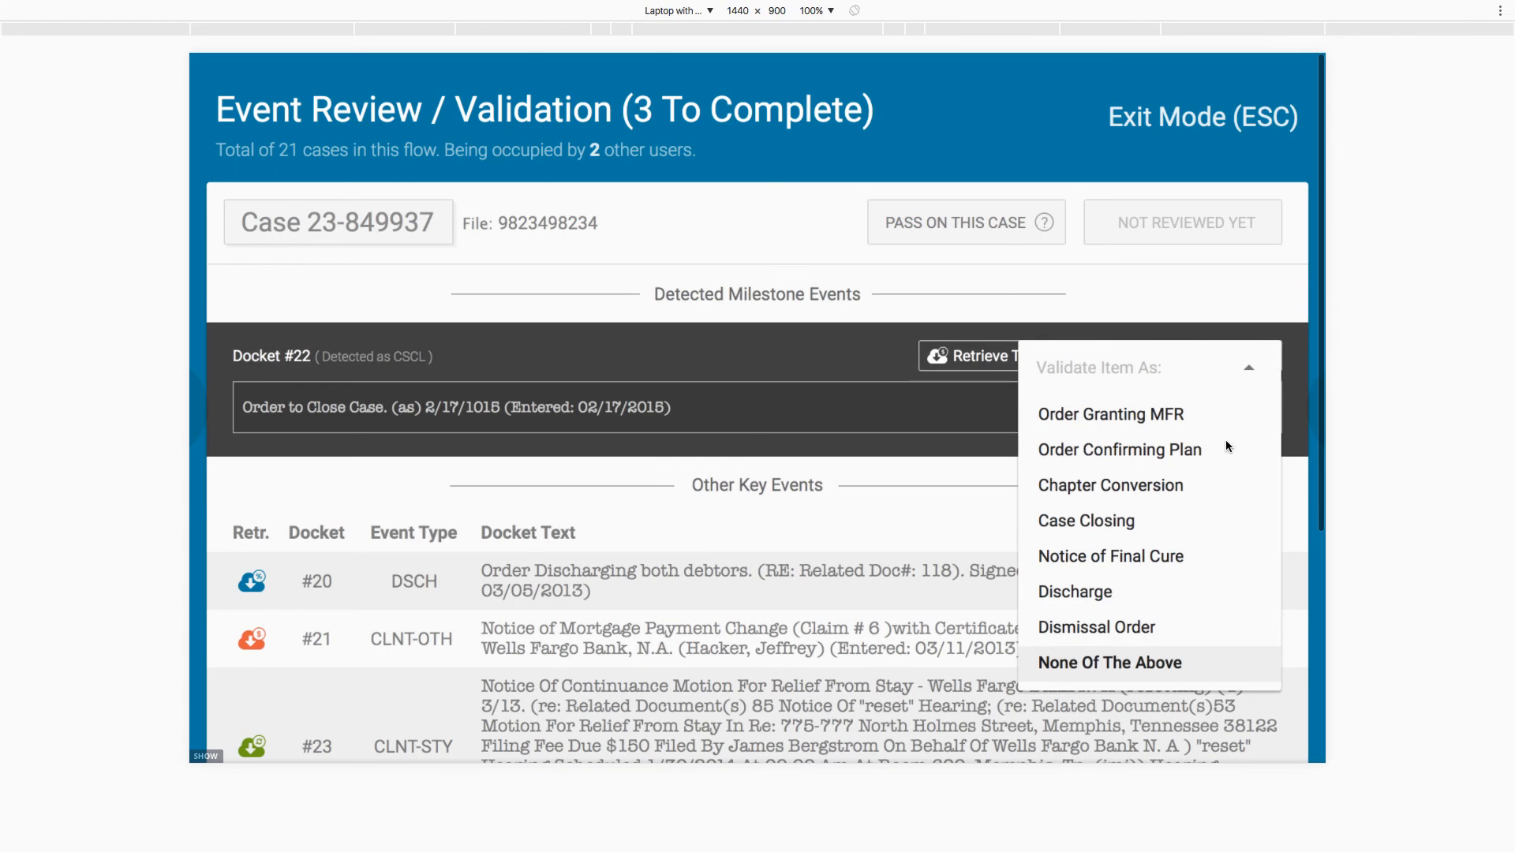
pyautogui.moveTo(1097, 533)
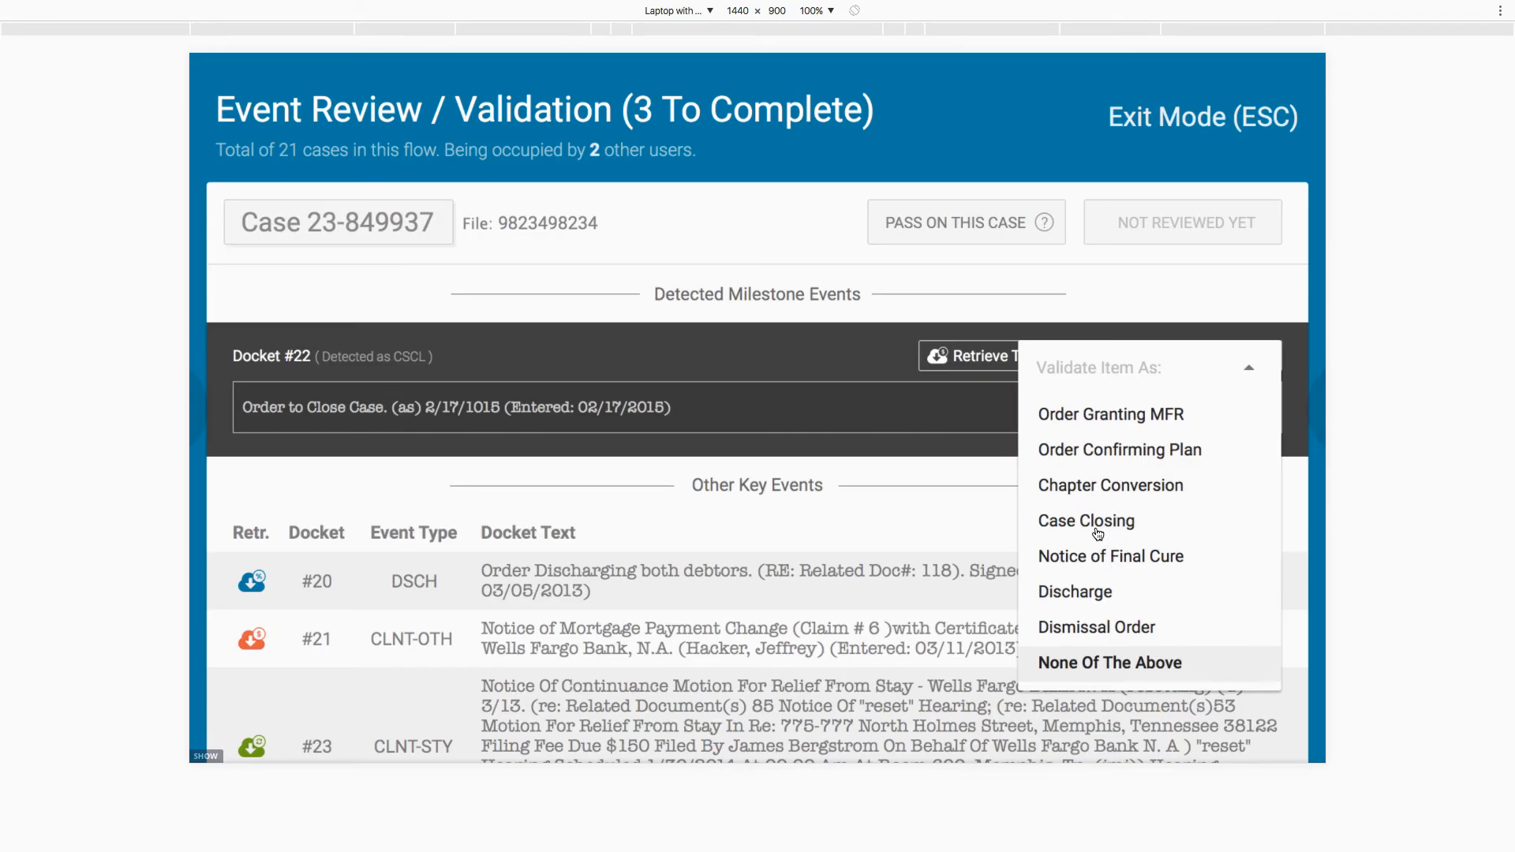
pyautogui.click(1086, 519)
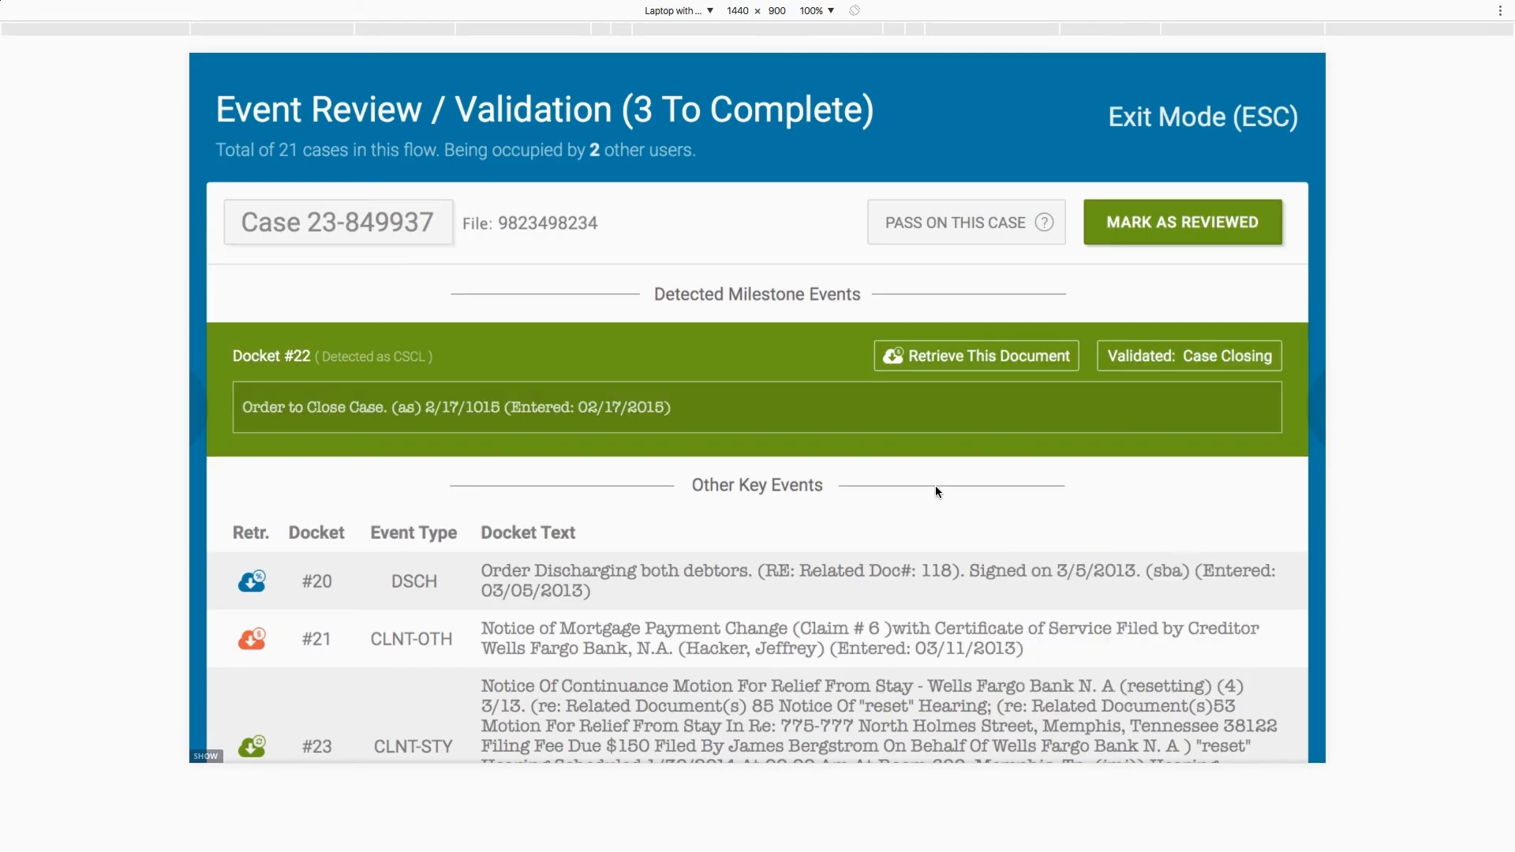
pyautogui.moveTo(648, 388)
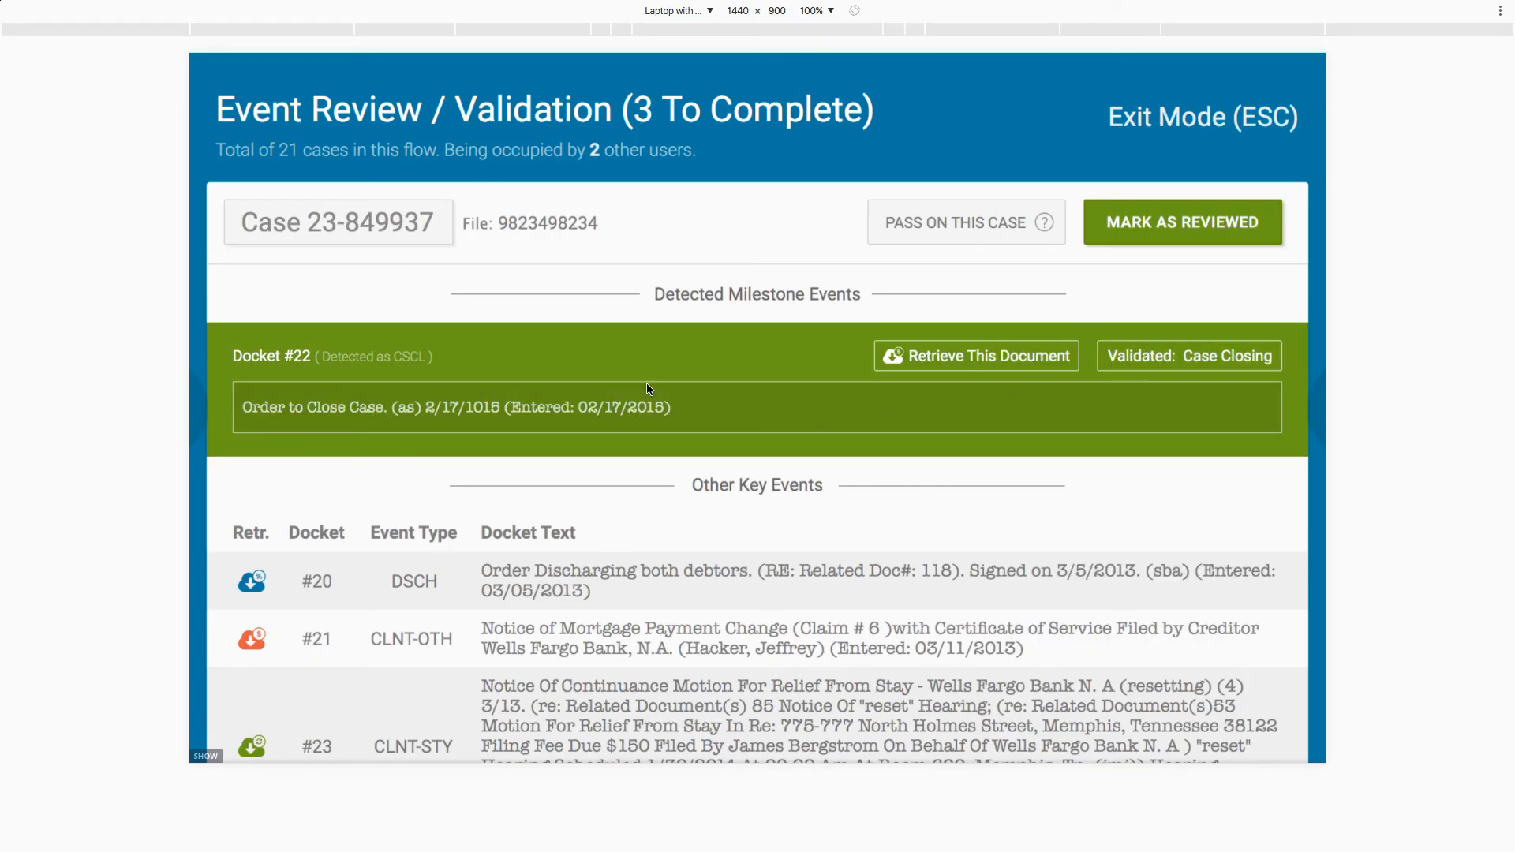
pyautogui.moveTo(1110, 587)
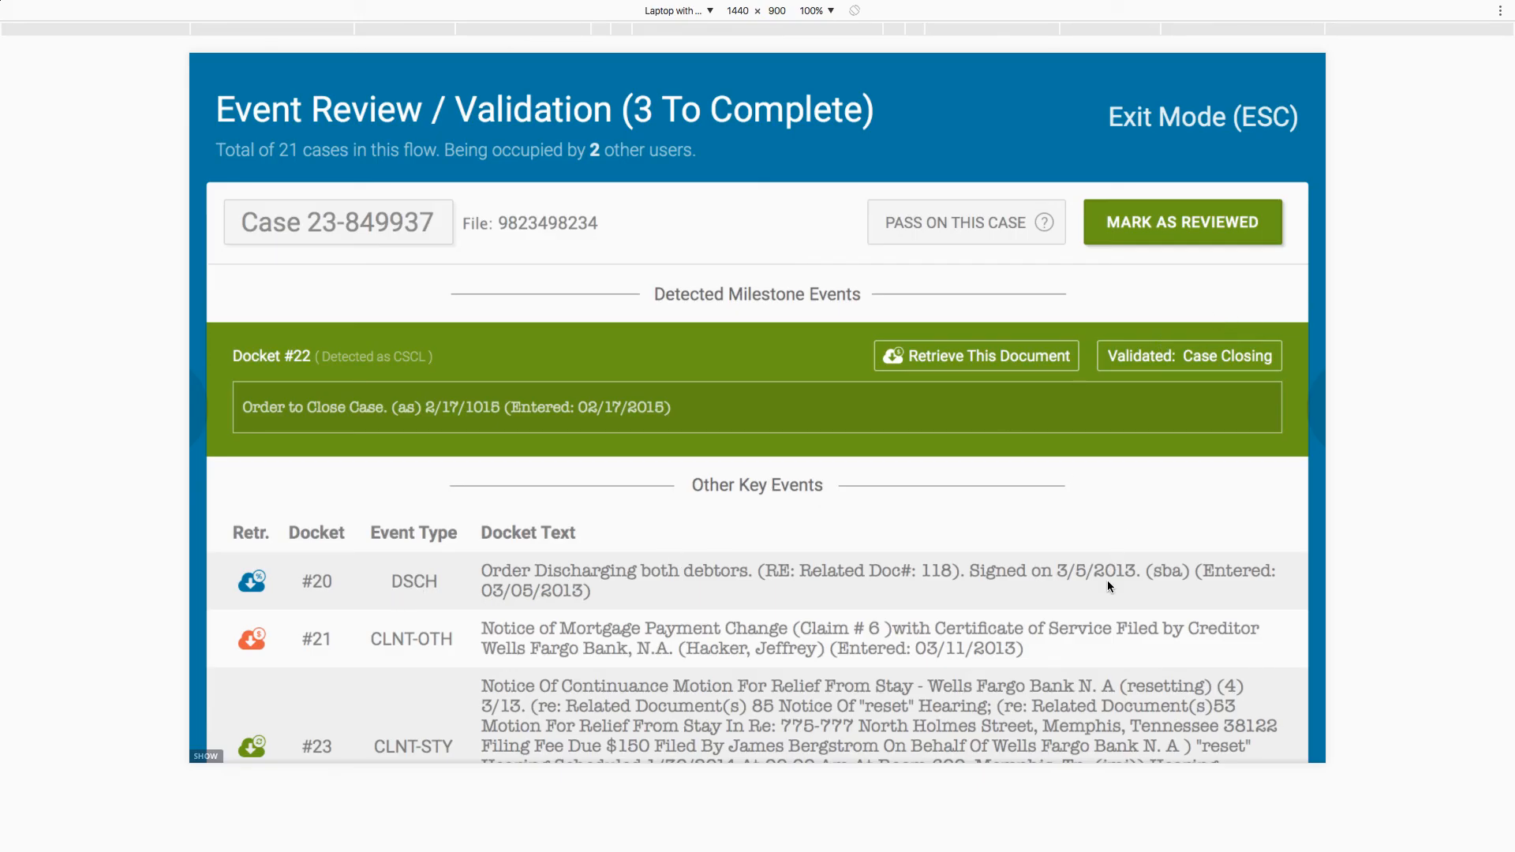
pyautogui.moveTo(1130, 756)
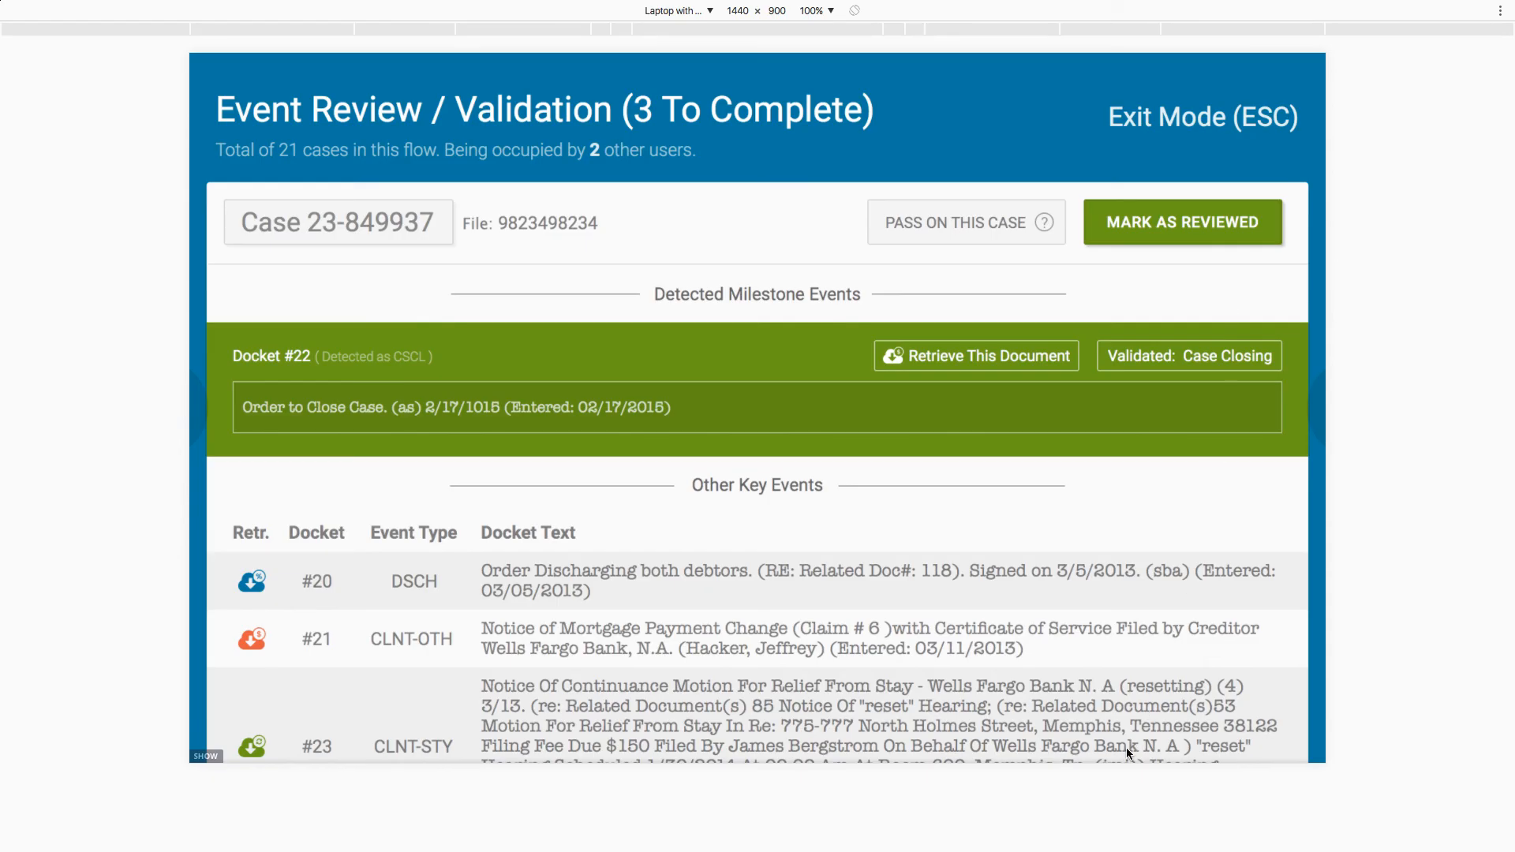
pyautogui.scroll(-3)
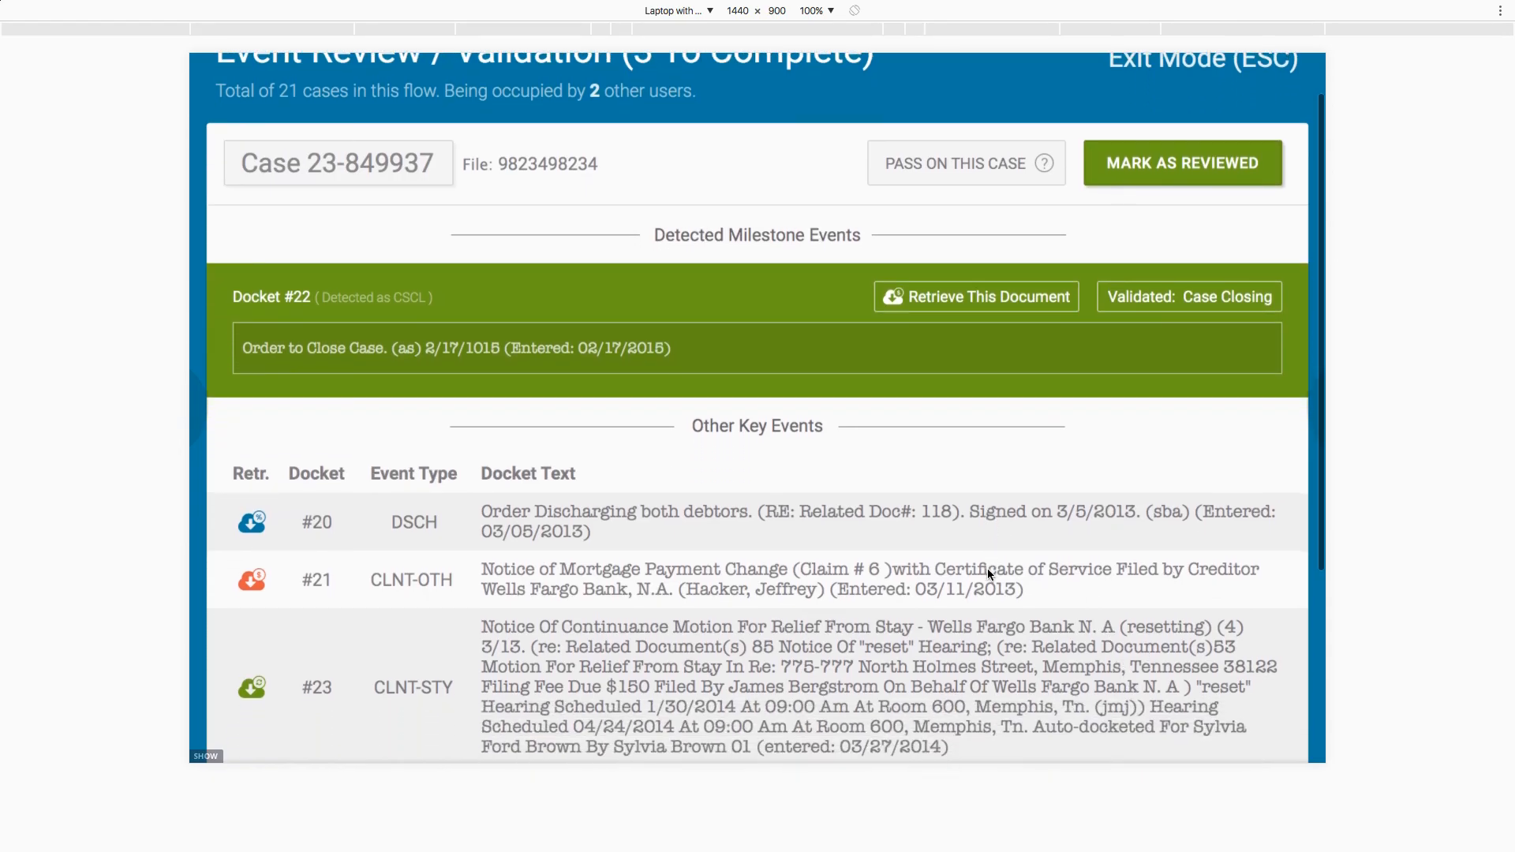
pyautogui.scroll(3)
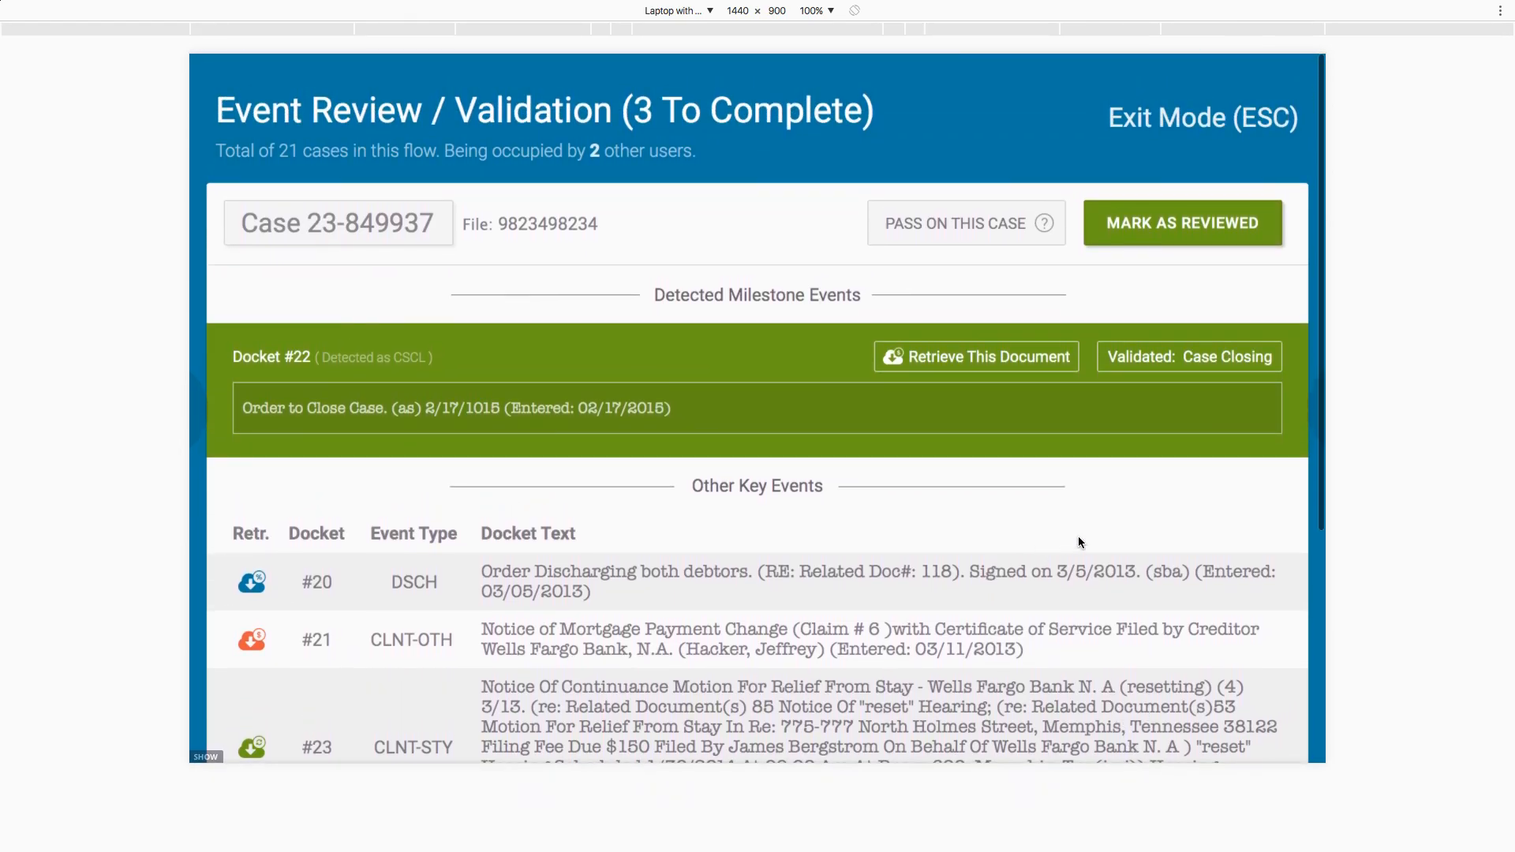